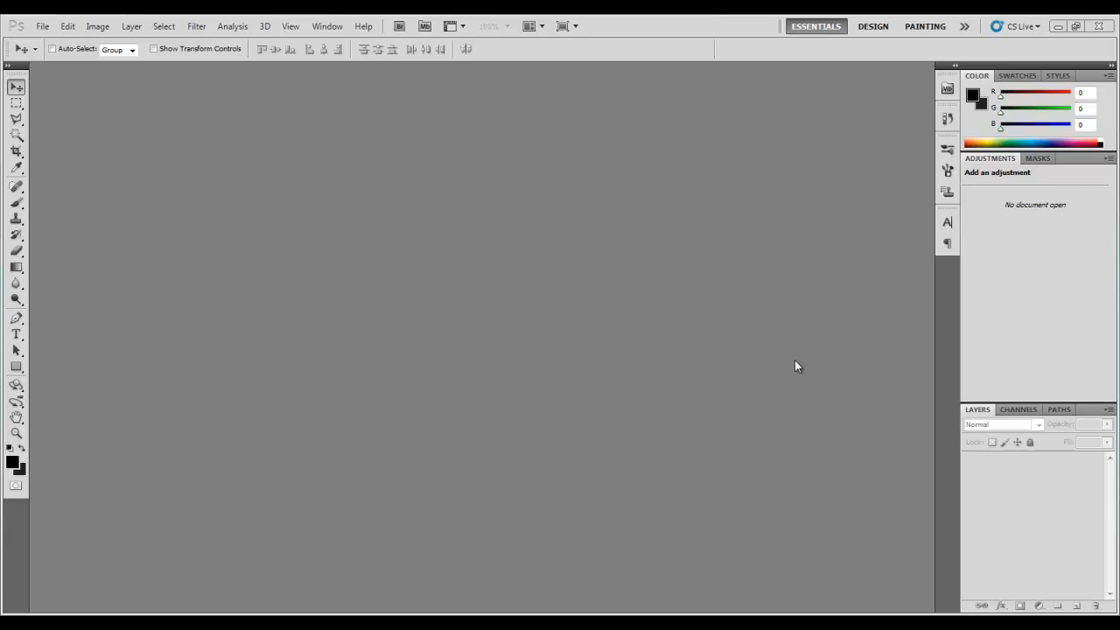
mouse_move(616, 408)
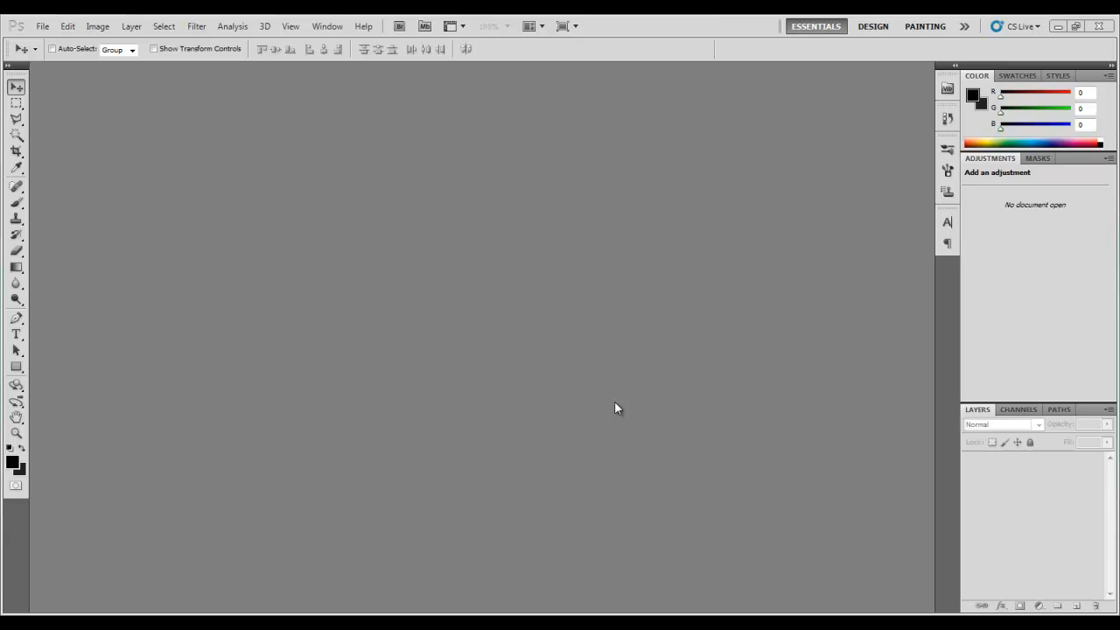
mouse_move(691, 354)
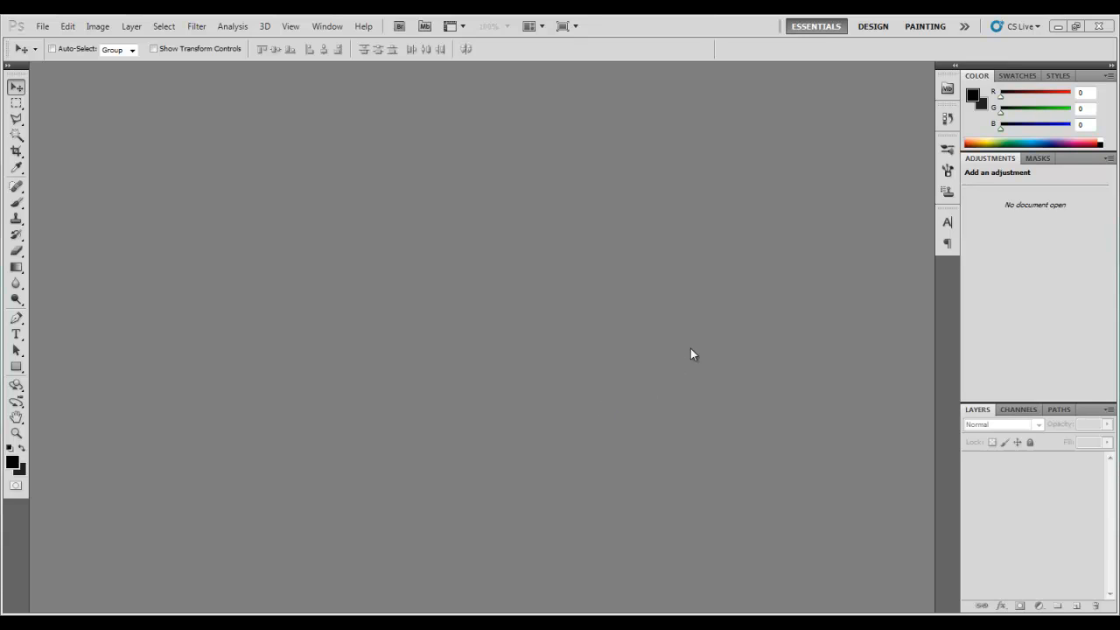
mouse_move(111, 67)
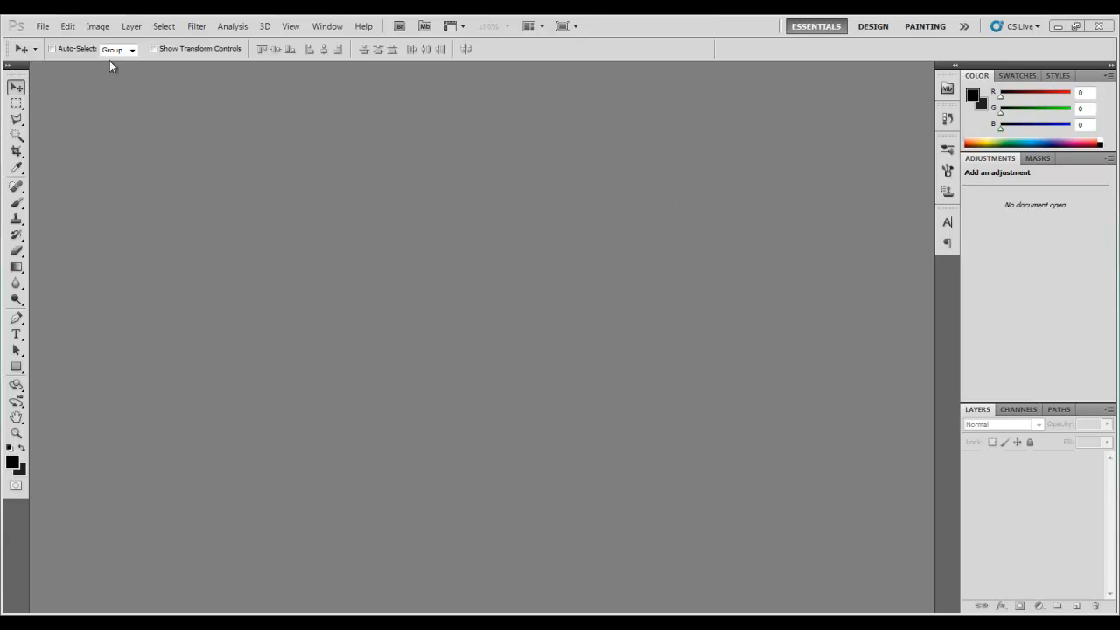
Create a new roughly square document with a transparent background
left_click(42, 26)
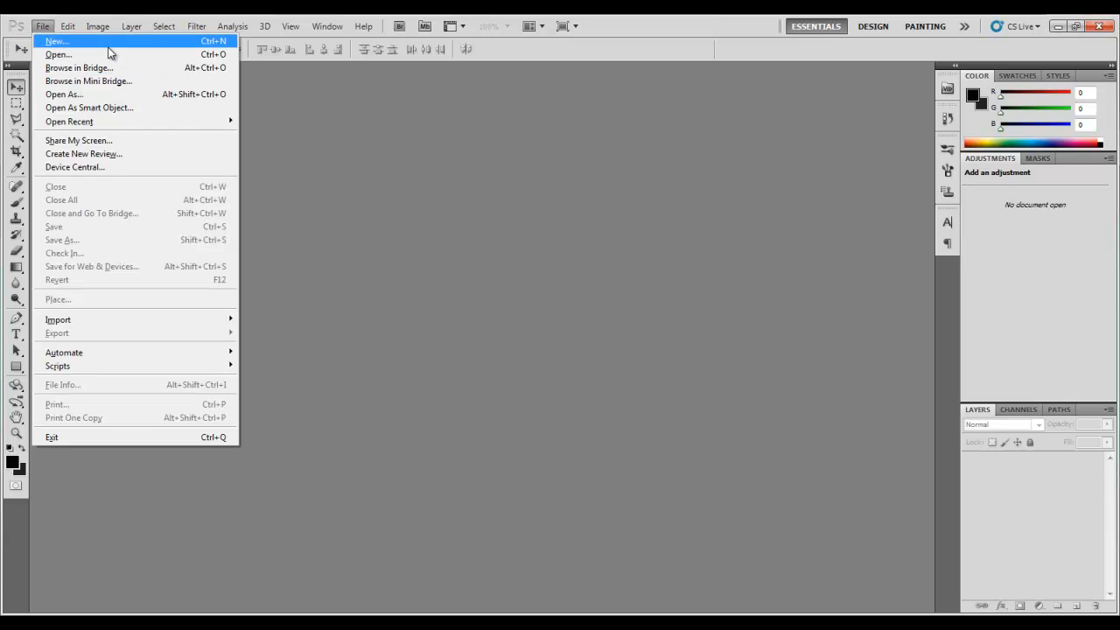
left_click(57, 42)
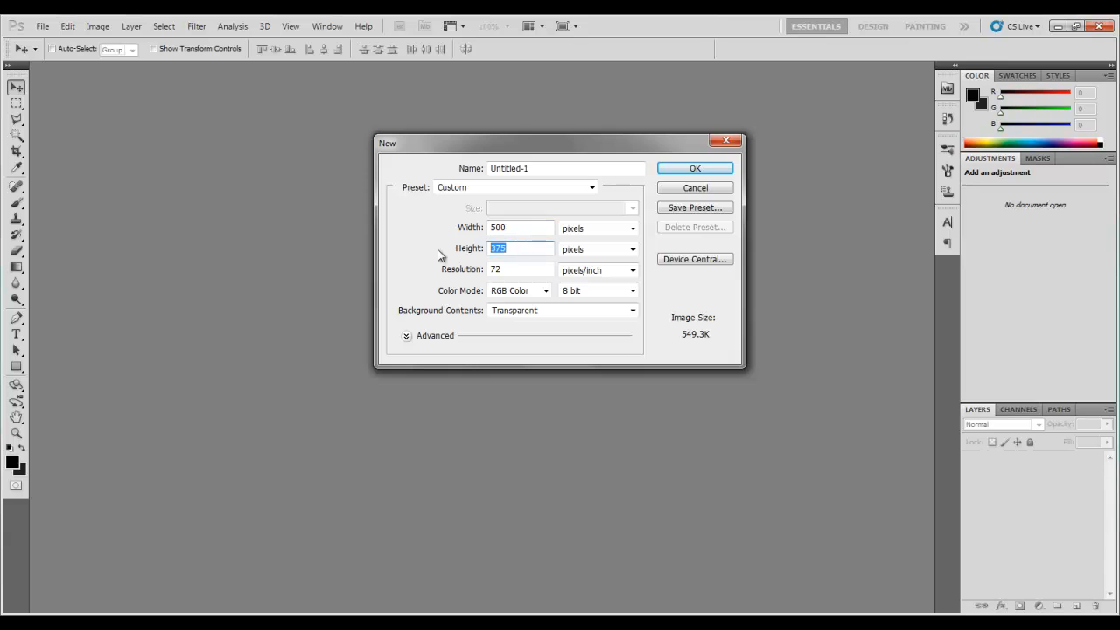
left_click(695, 169)
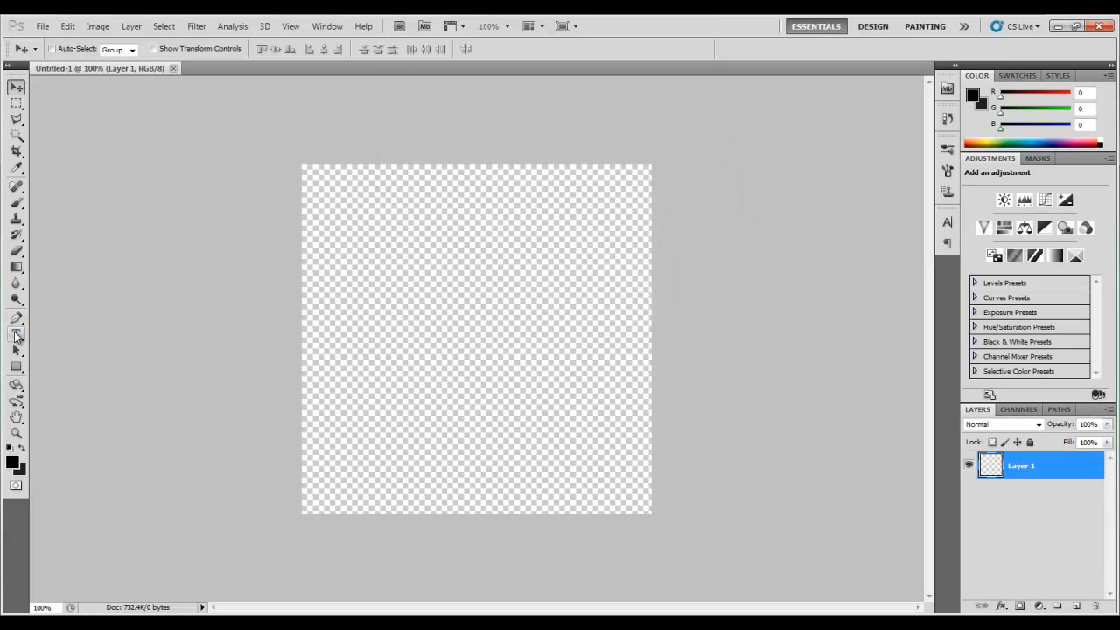
Select the Horizontal Type tool to add black 'TC' lettering near the canvas centre
left_click(16, 334)
type("TC")
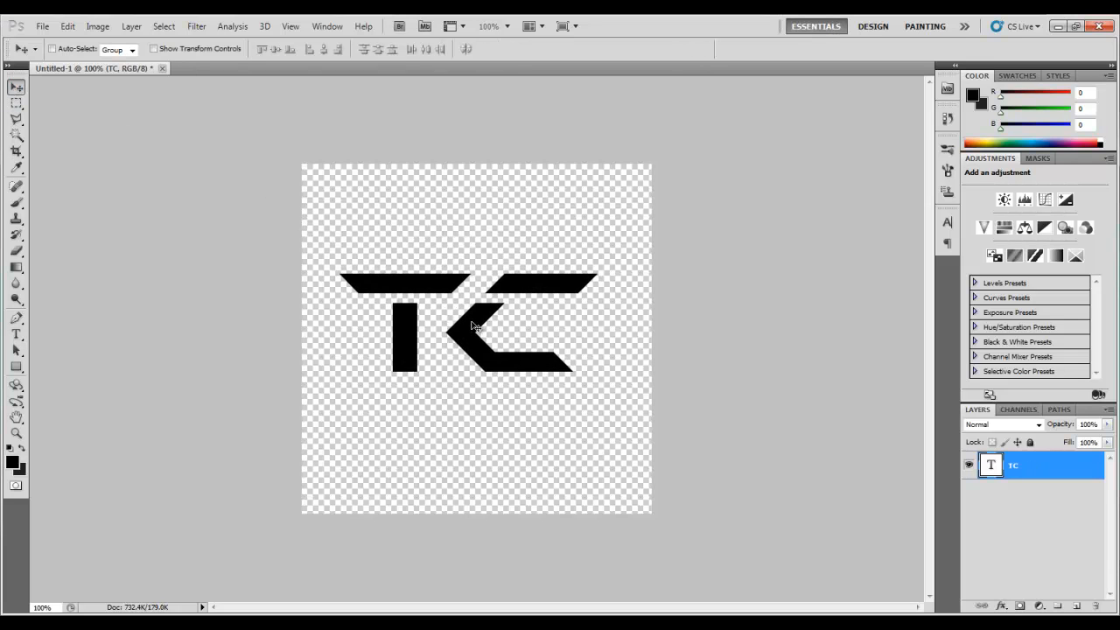
mouse_move(390, 289)
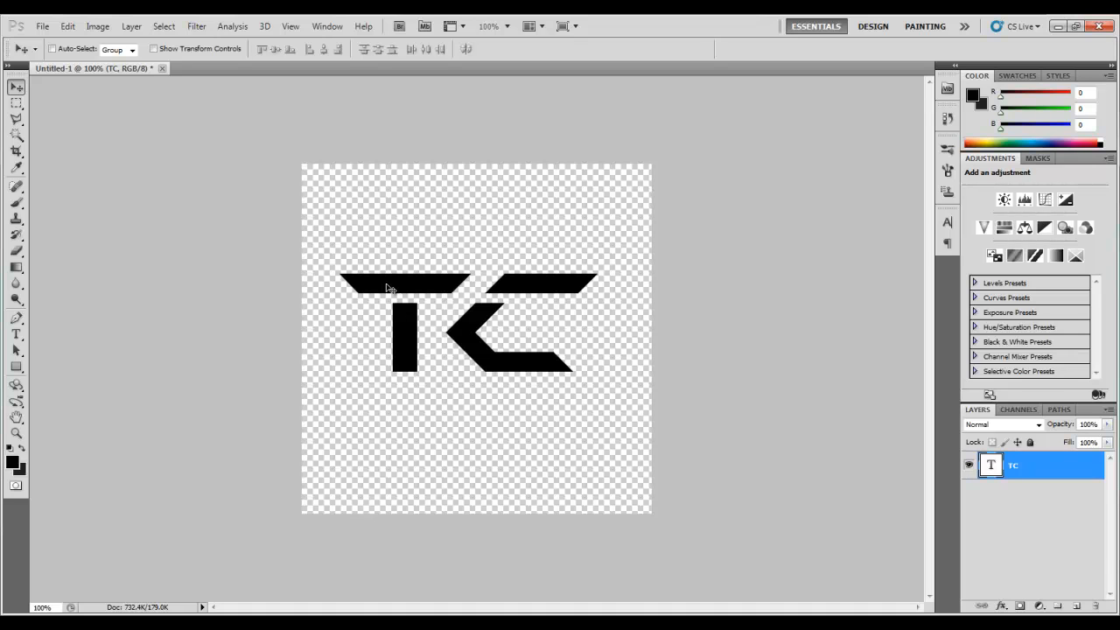
mouse_move(477, 372)
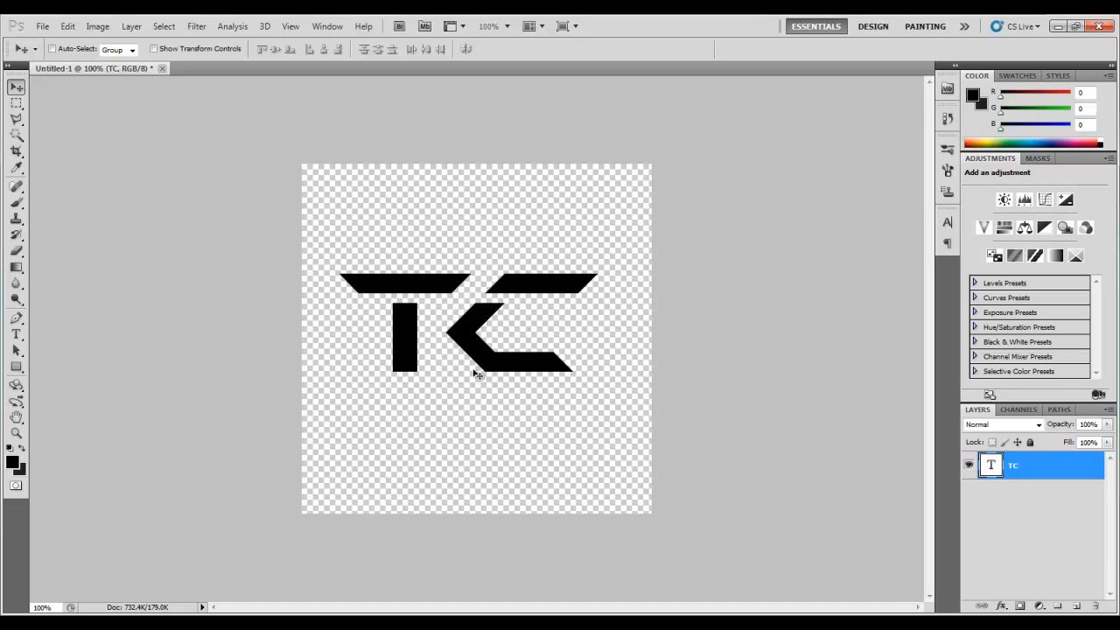
mouse_move(720, 350)
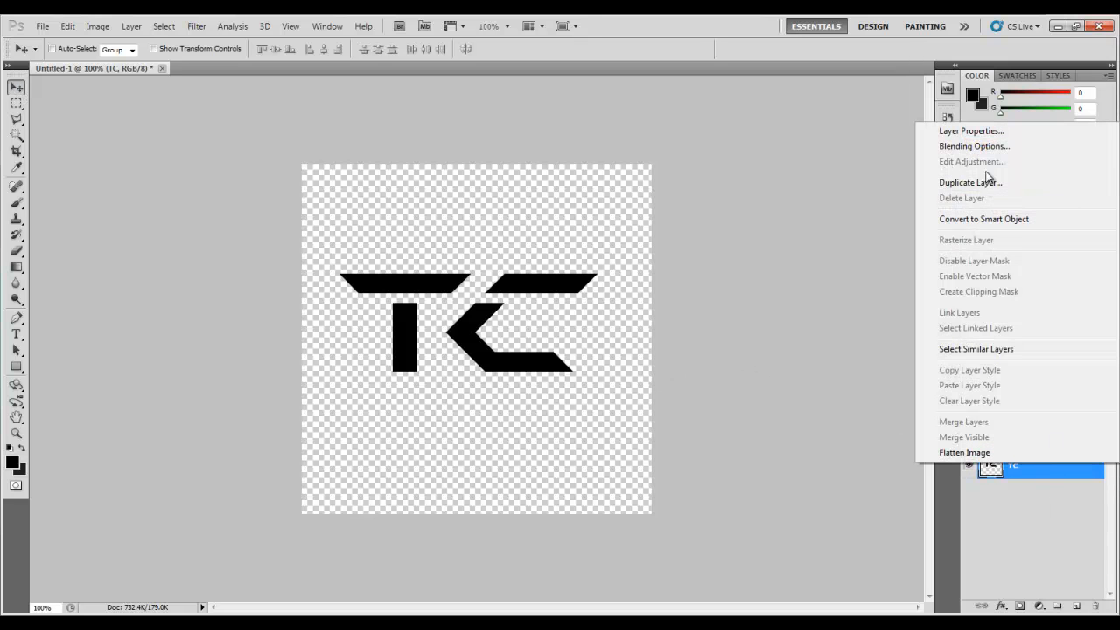
Duplicate the TC layer and extrude the original with a Repoussé shape preset
left_click(970, 182)
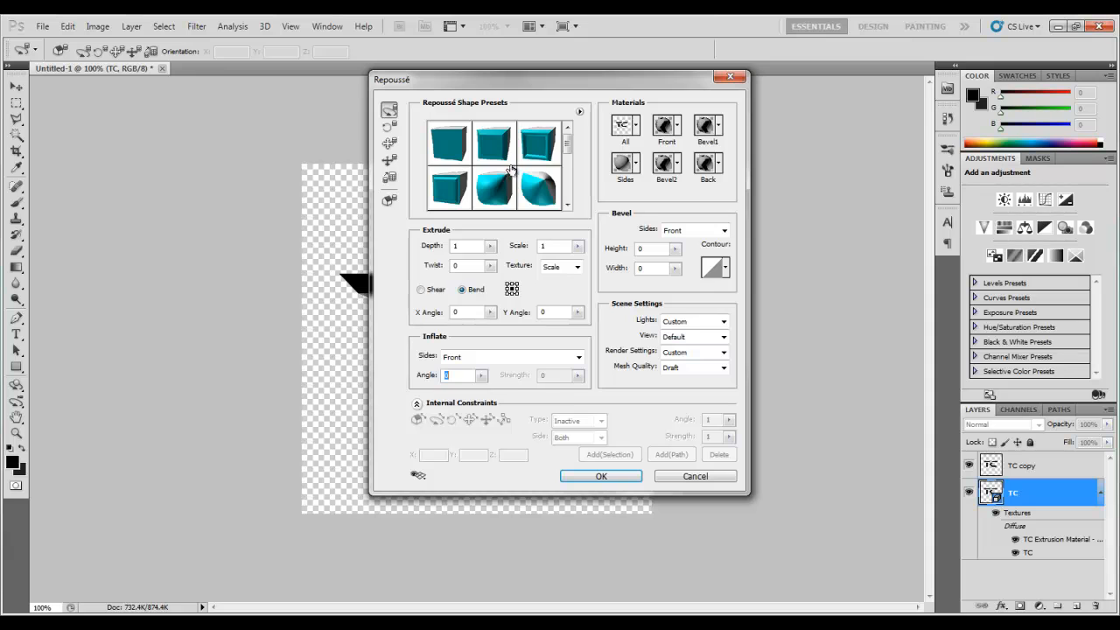
left_click(601, 476)
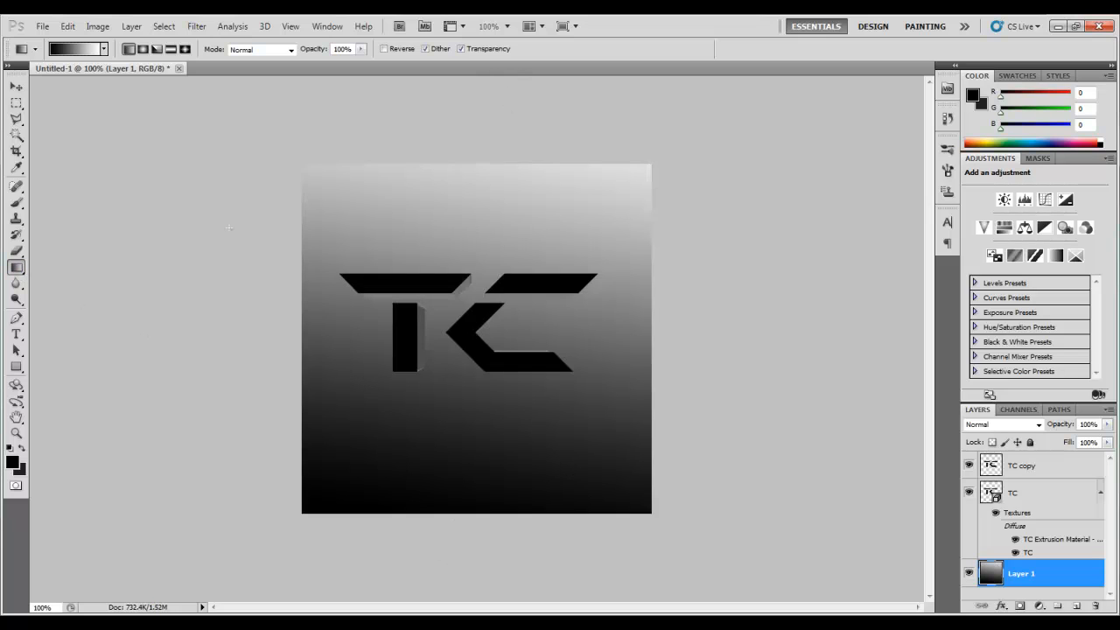
Apply a Bevel and Emboss layer style to TC copy, raising the letter edges
left_click(16, 87)
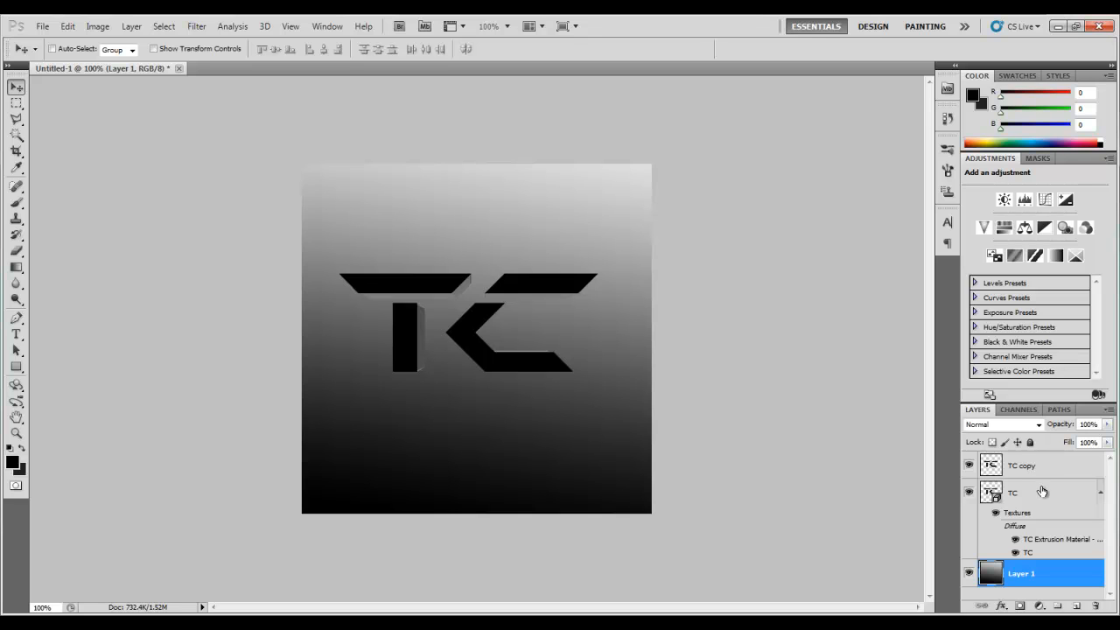
double_click(1021, 464)
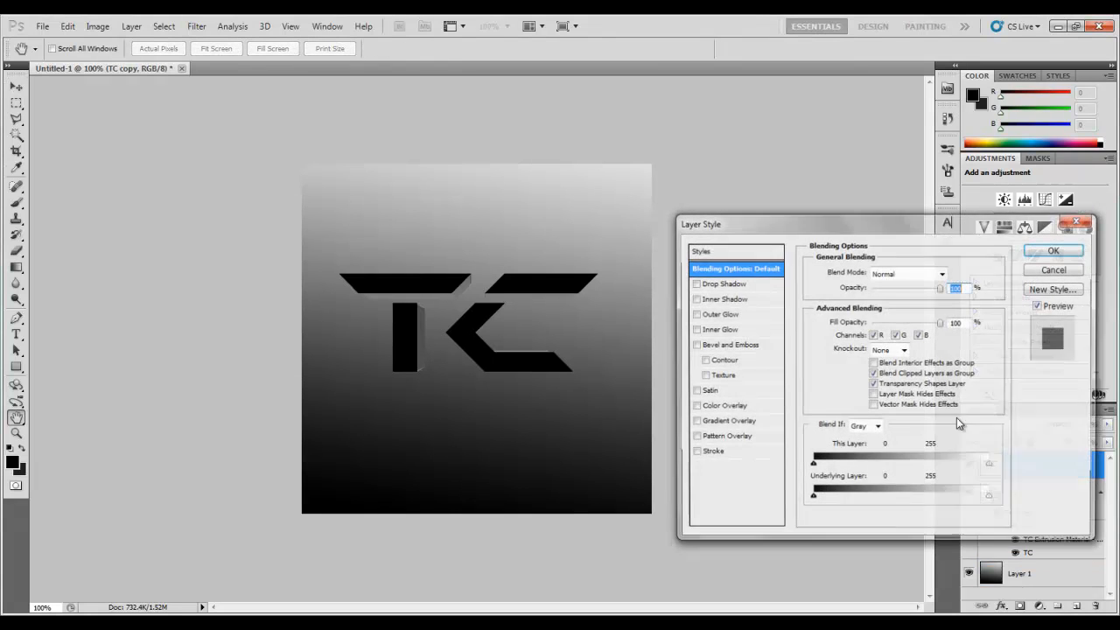
left_click(729, 421)
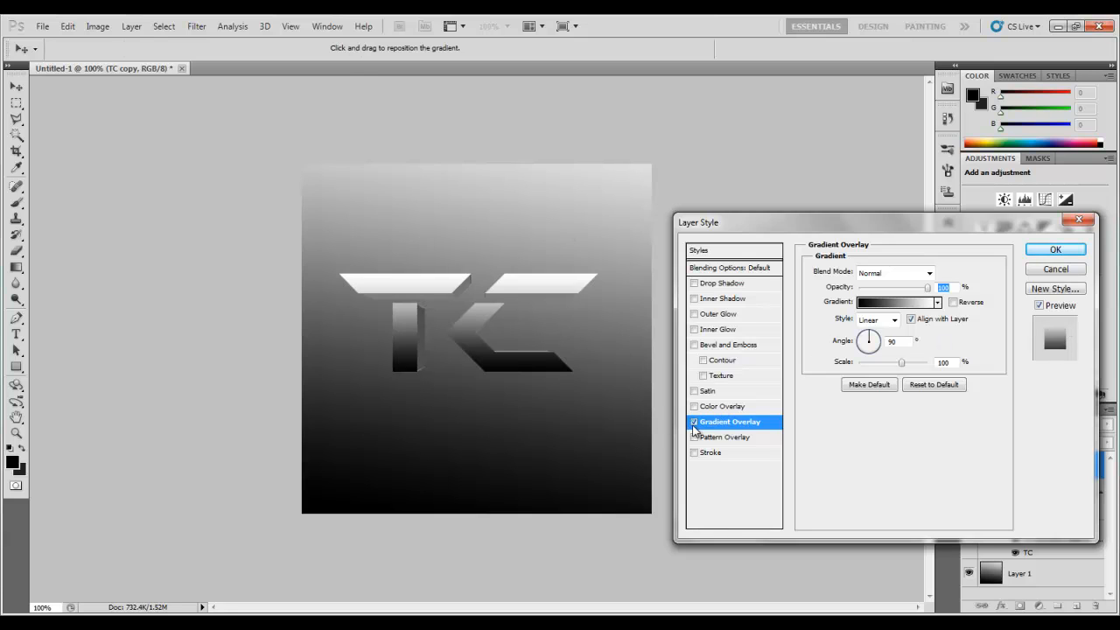
left_click(728, 344)
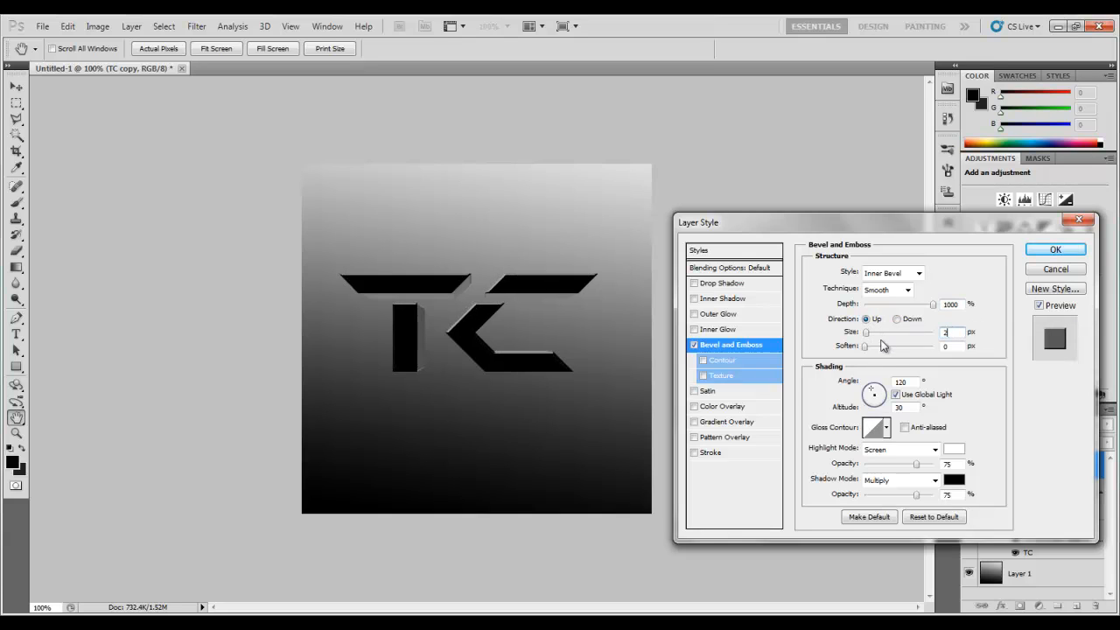
left_click(1054, 250)
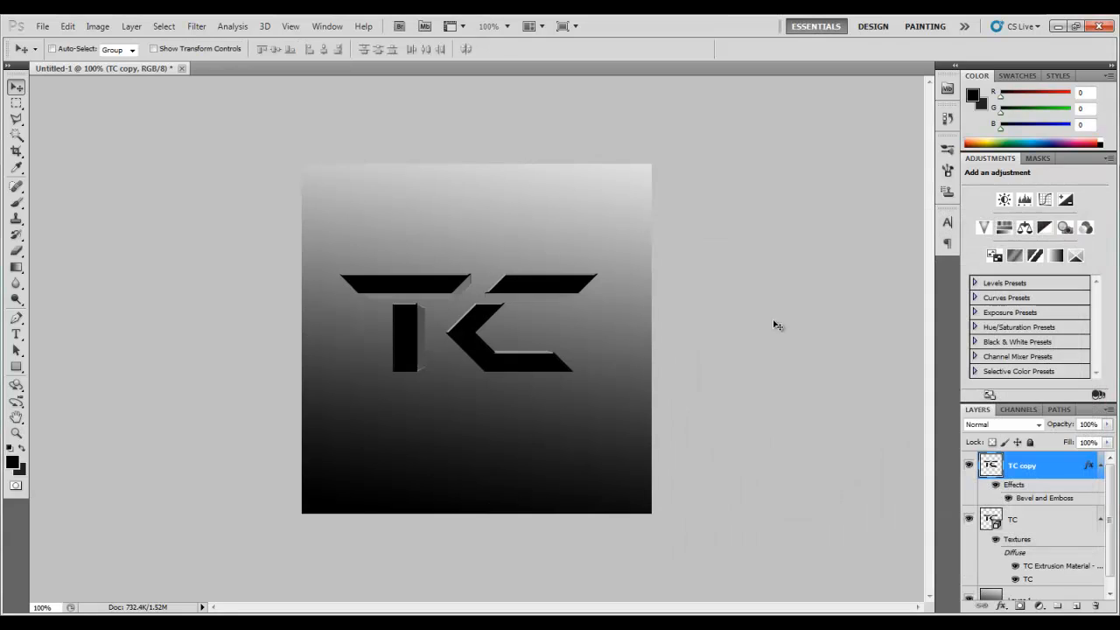
mouse_move(499, 374)
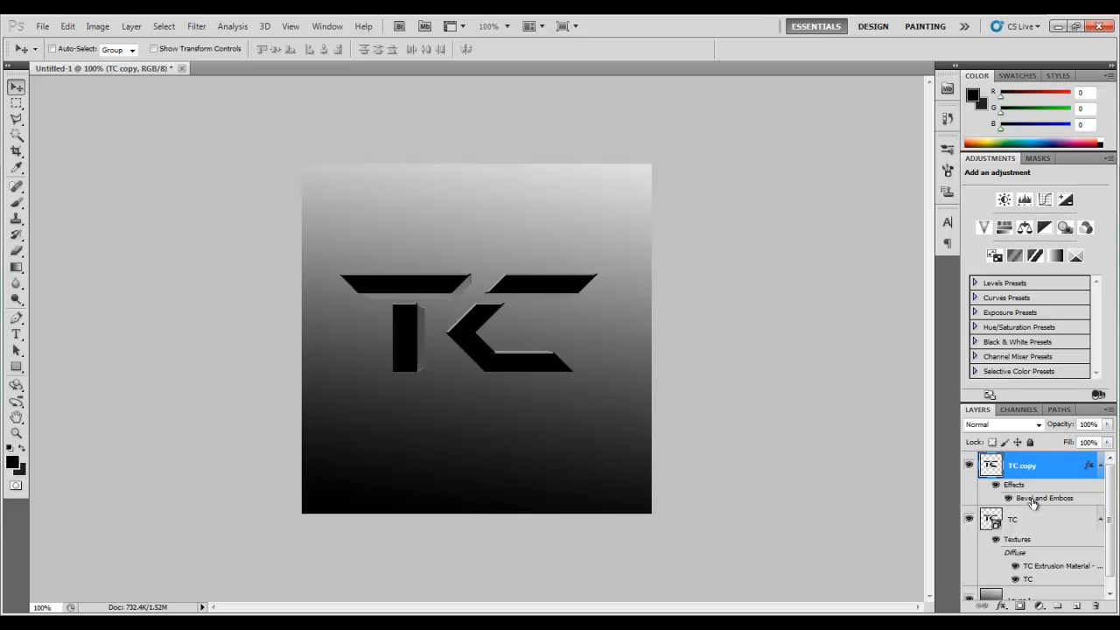
mouse_move(1064, 479)
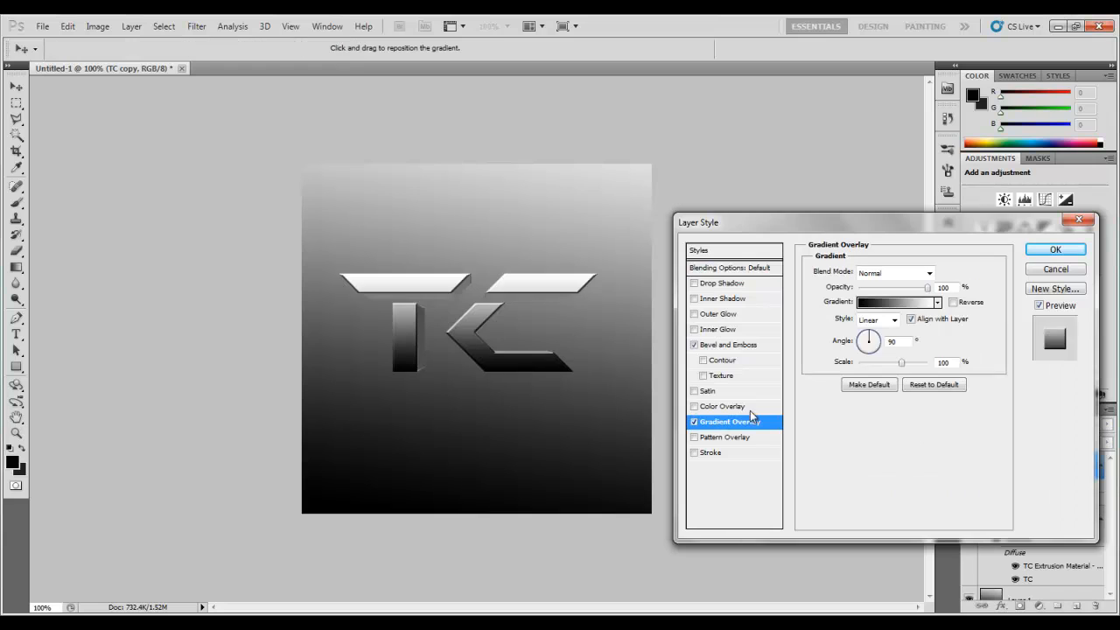
Edit TC copy's Gradient Overlay to run from black to dark grey
left_click(893, 302)
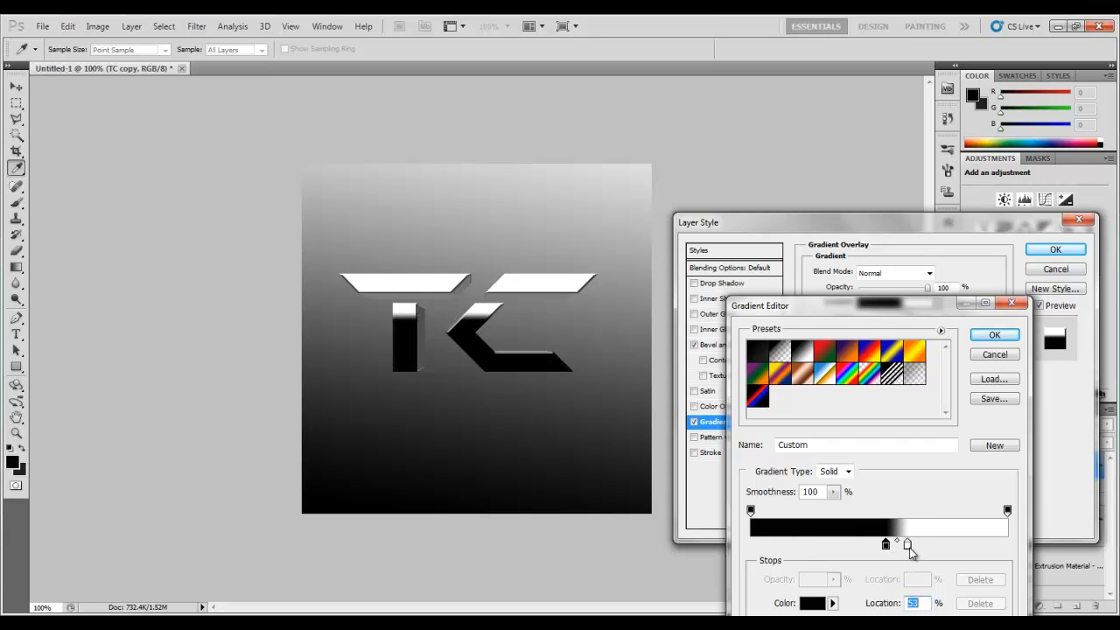
left_click(811, 603)
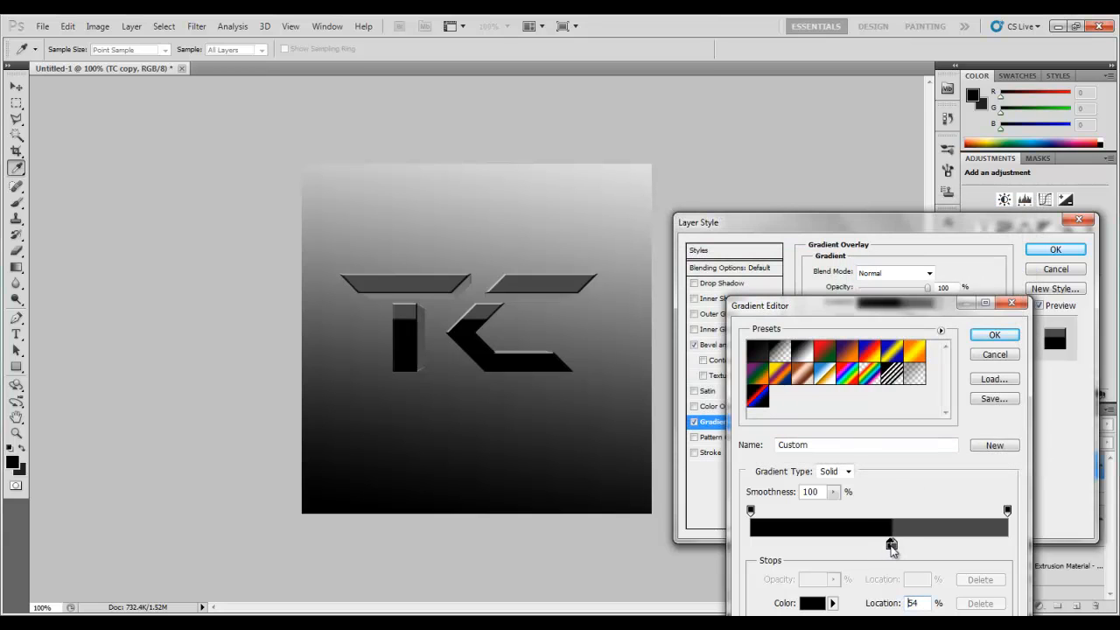
left_click(994, 335)
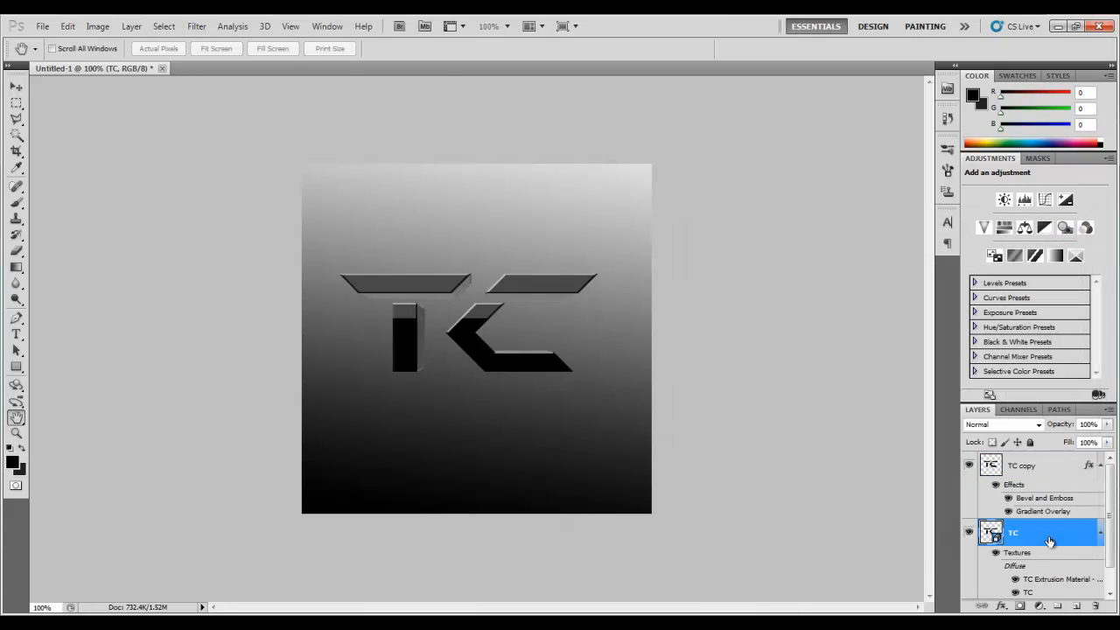
Enable a Gradient Overlay on the TC layer and bring up its gradient for editing
double_click(1032, 532)
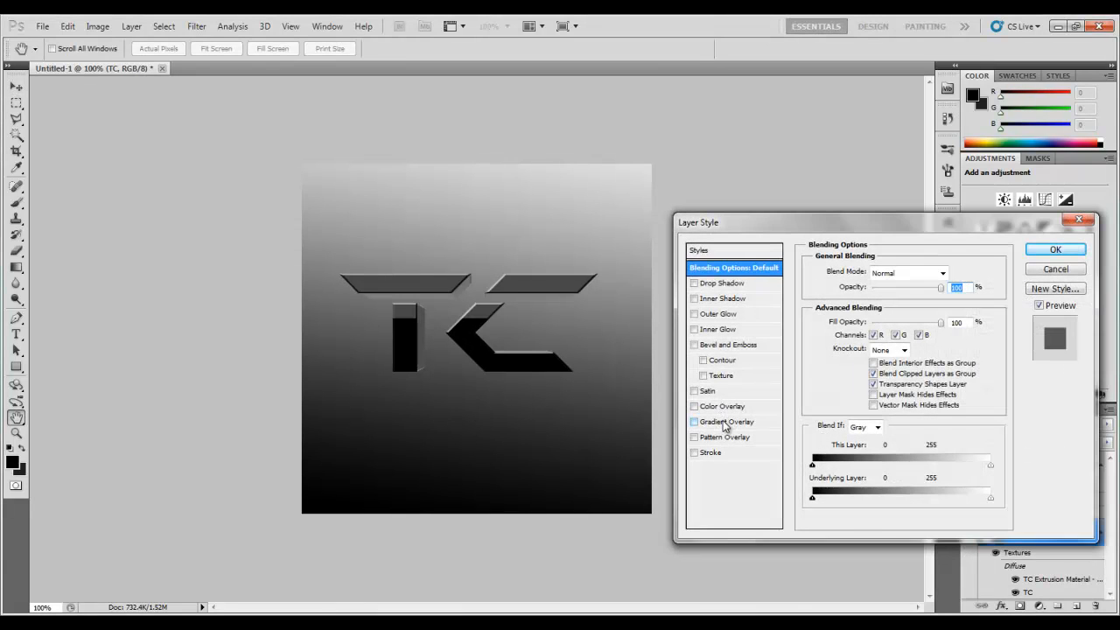
left_click(726, 422)
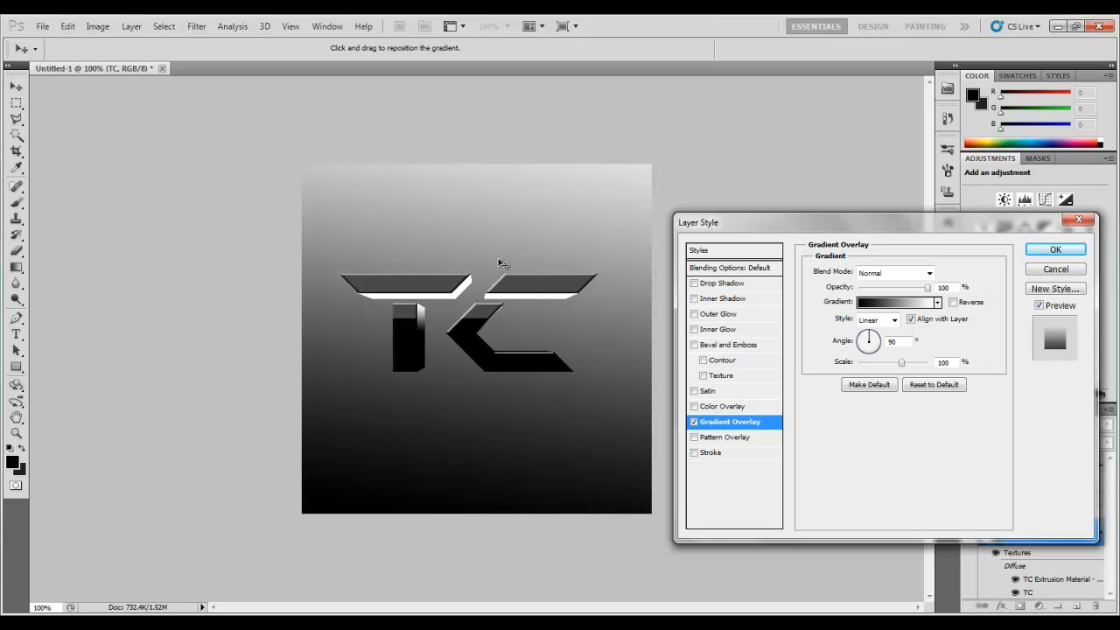
mouse_move(536, 274)
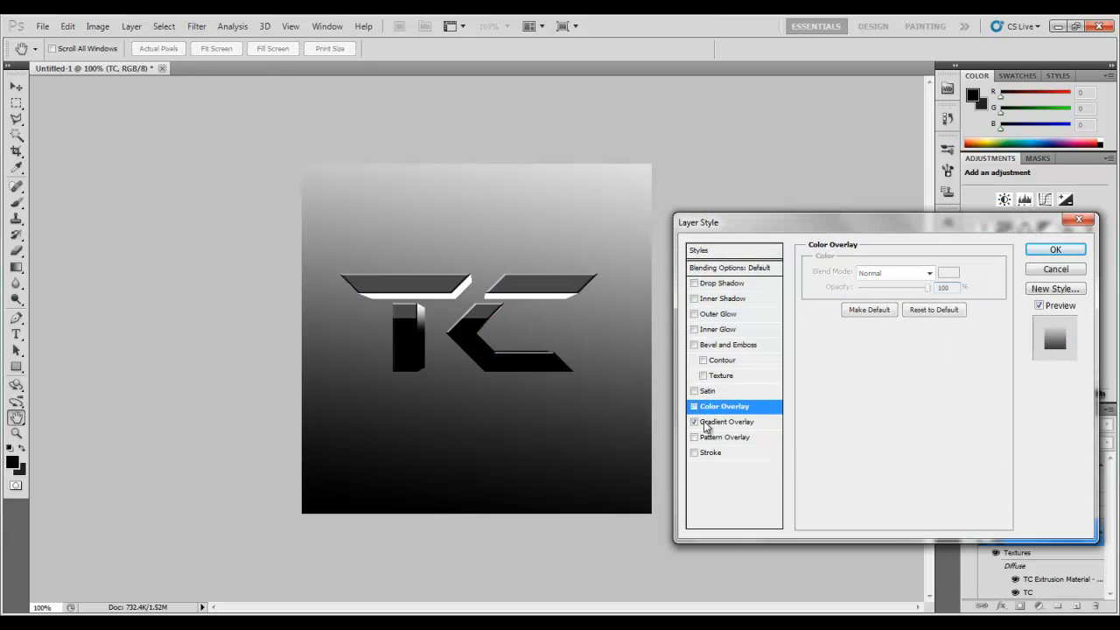
left_click(726, 422)
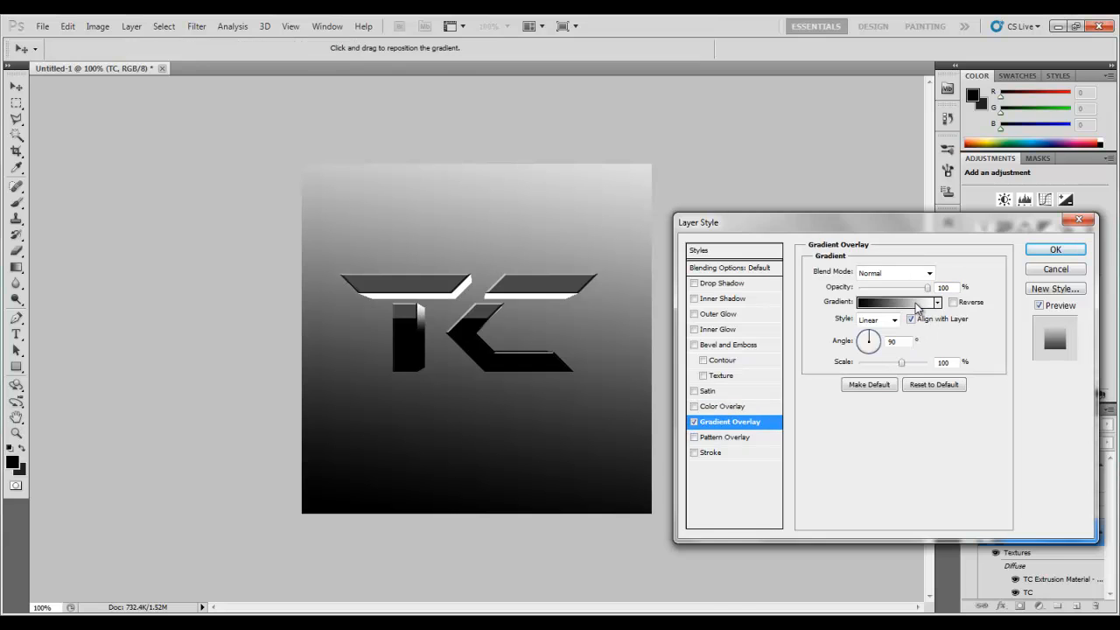
left_click(892, 301)
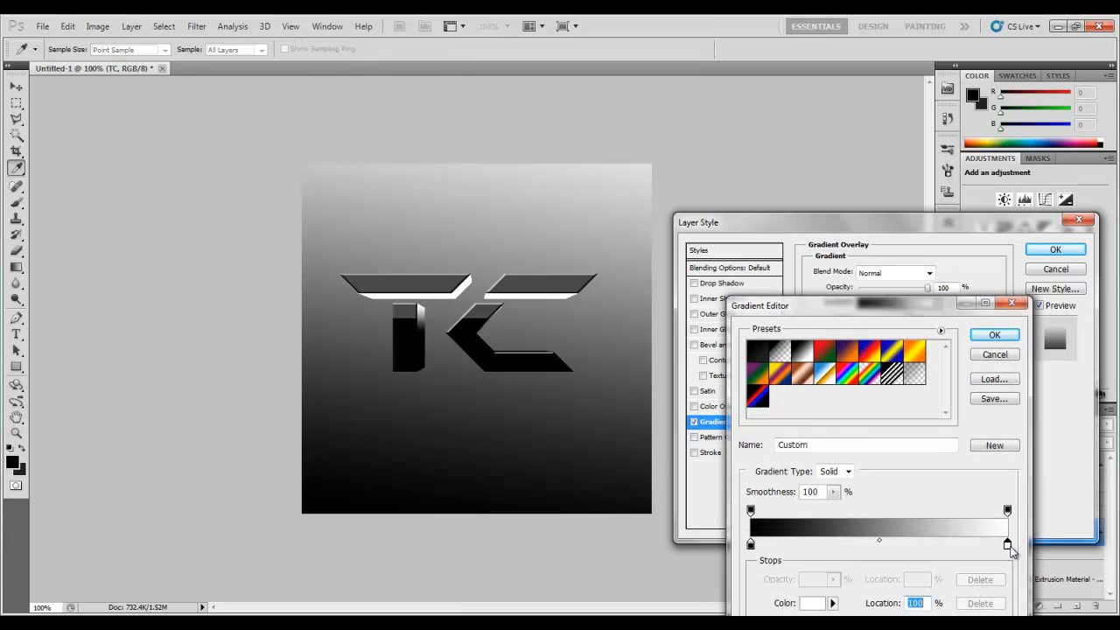
Make the gradient black-white-black with the white stop at 53% and apply it
left_click(811, 603)
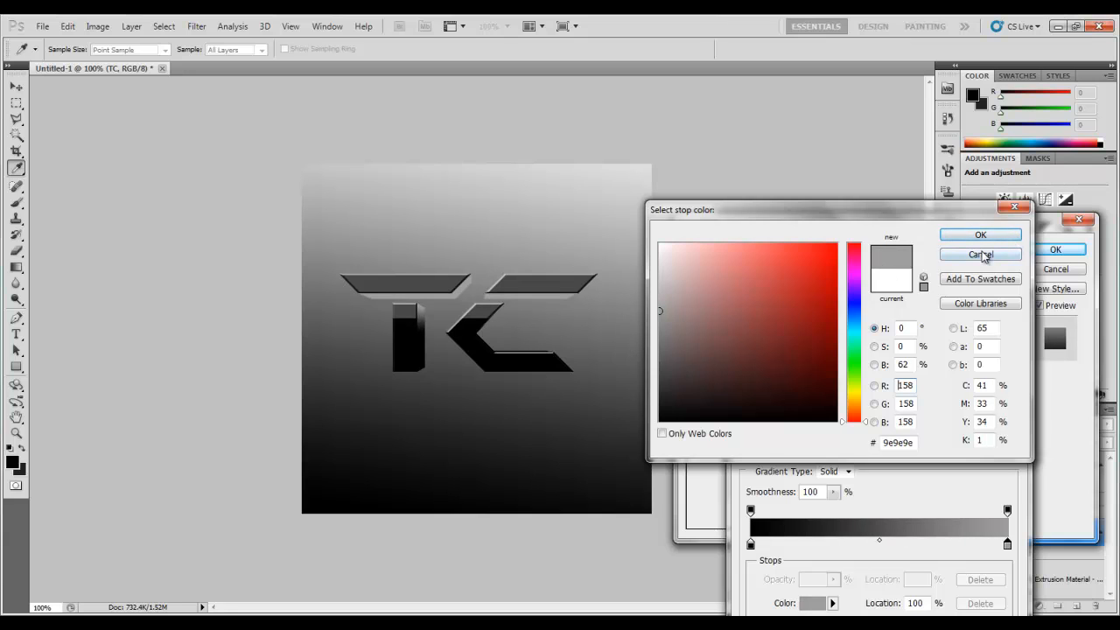
left_click(980, 254)
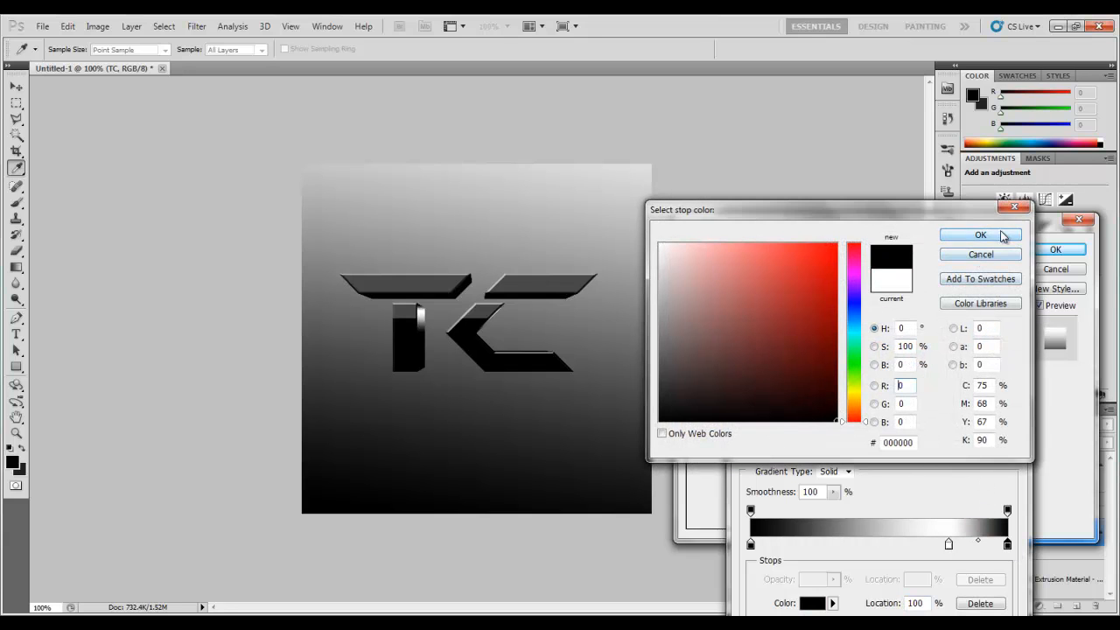
left_click(980, 234)
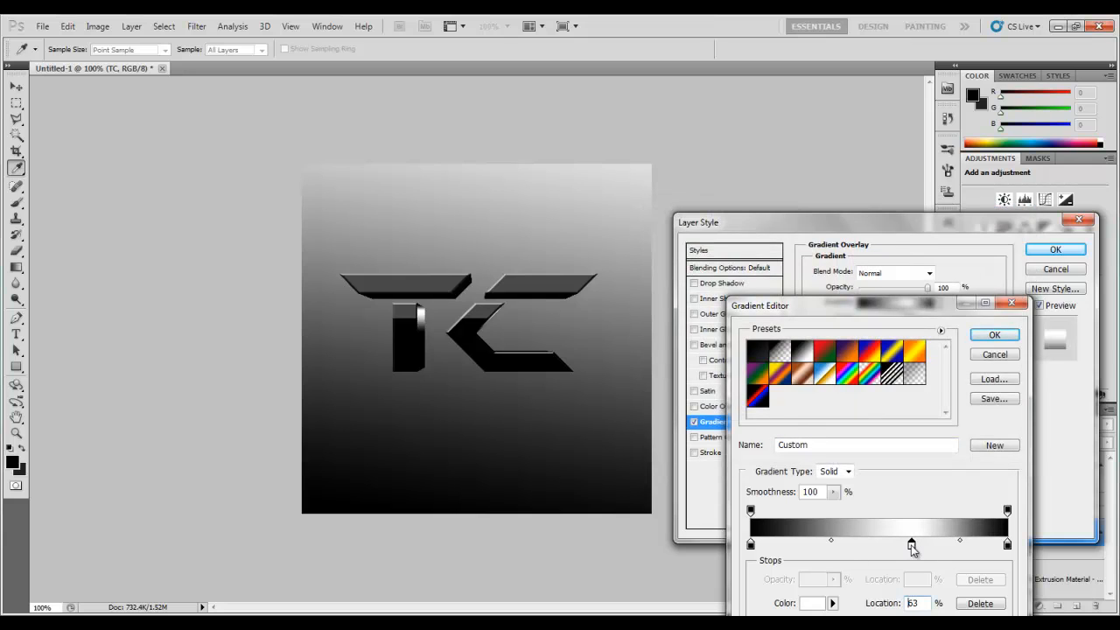
left_click_drag(912, 543, 885, 543)
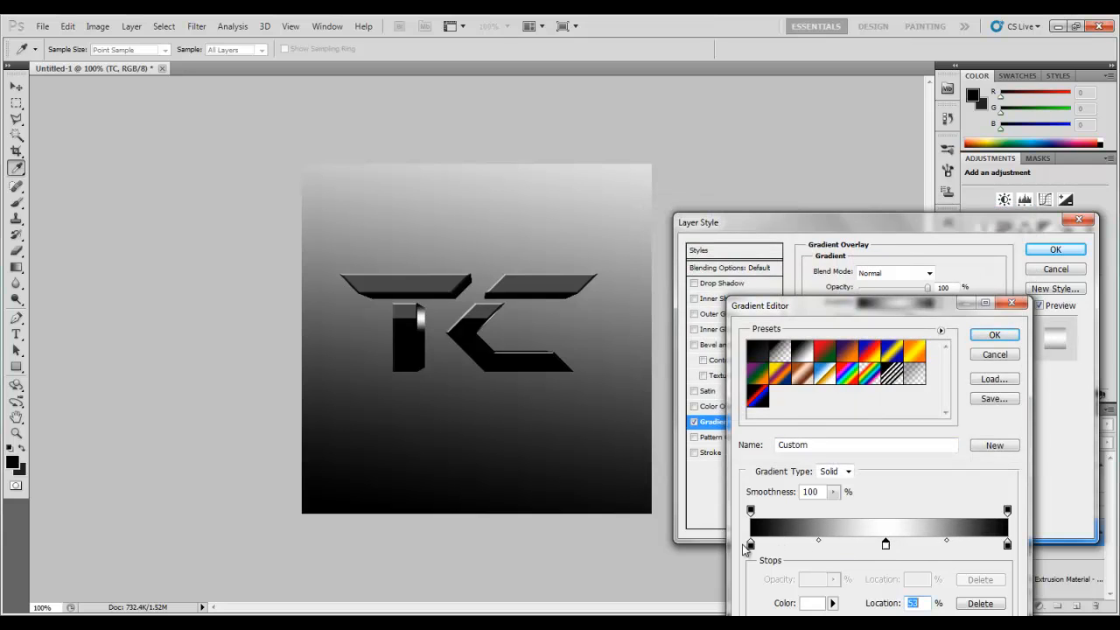
left_click(750, 544)
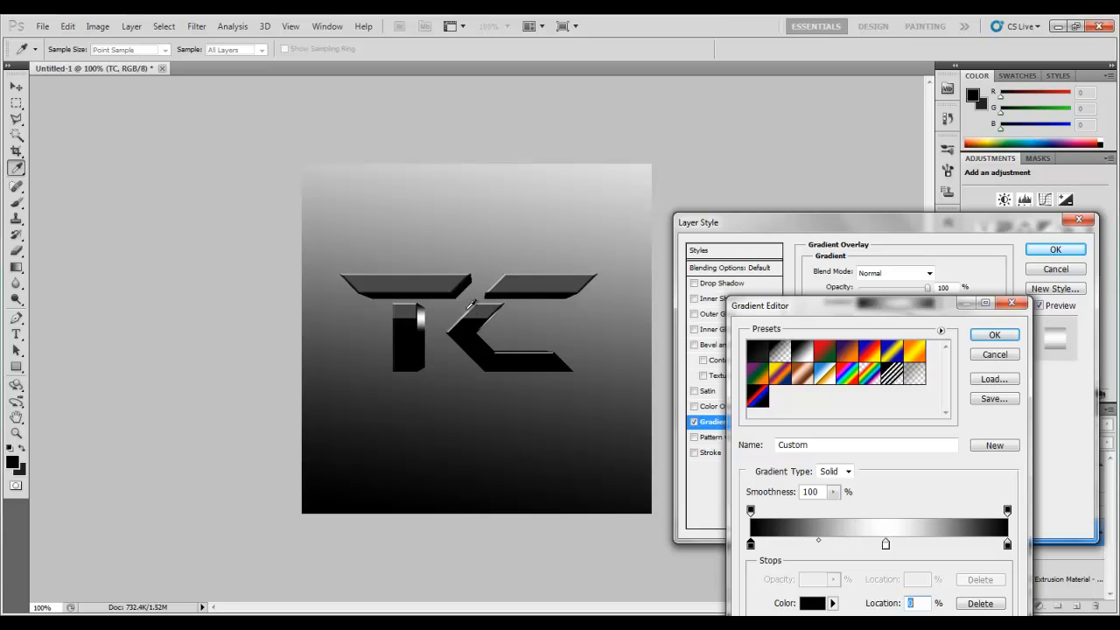
left_click(994, 335)
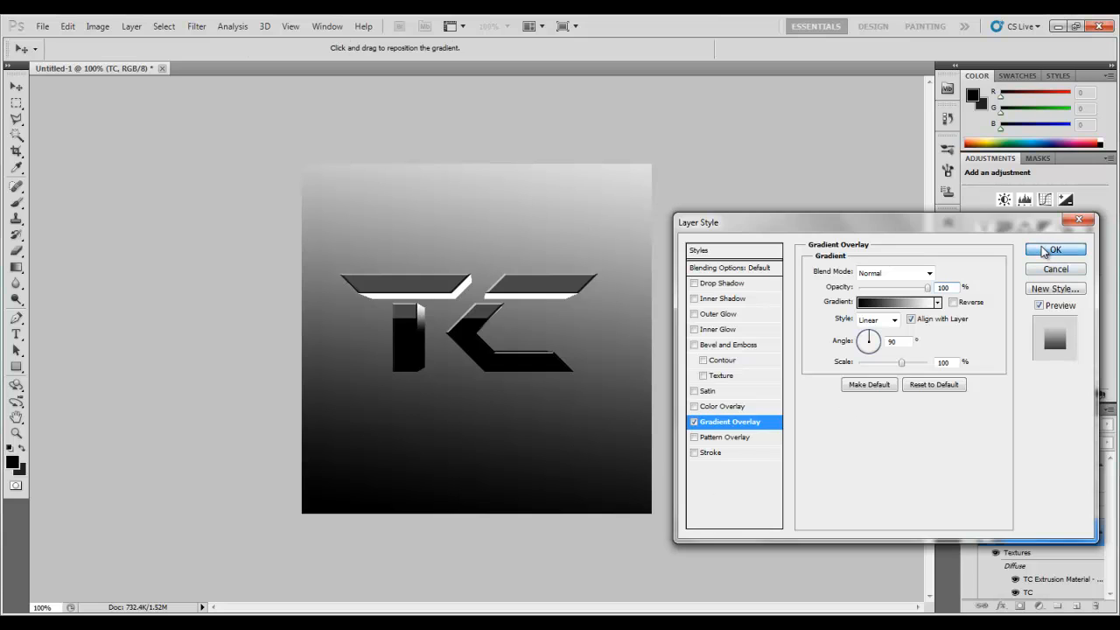
left_click(1055, 250)
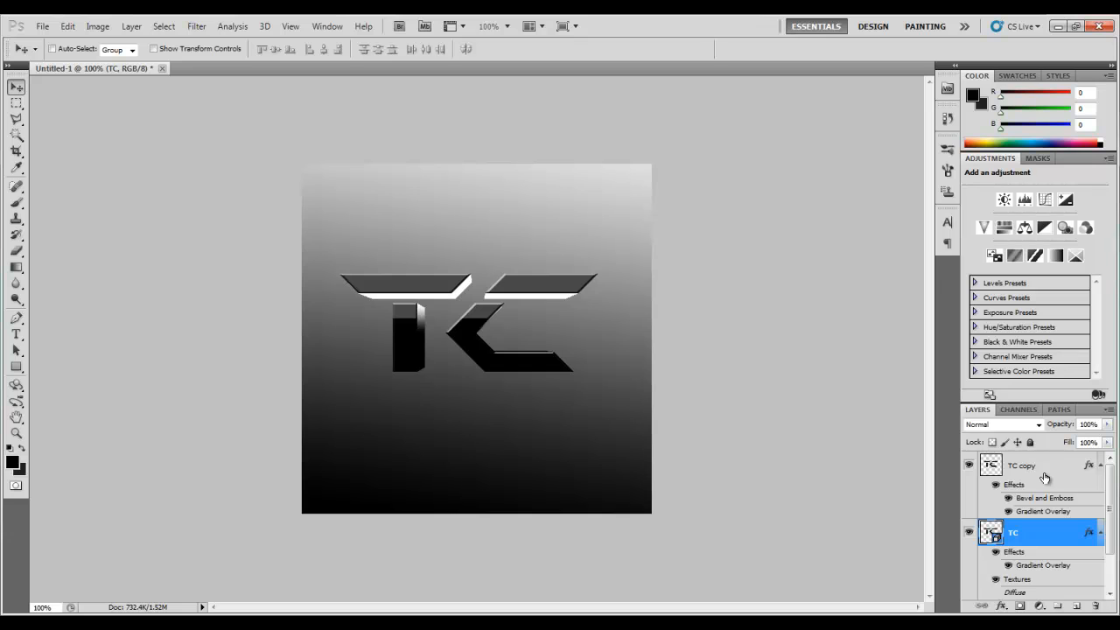
Duplicate and merge both TC layers, then flip the copy vertically beneath the logo
right_click(1021, 465)
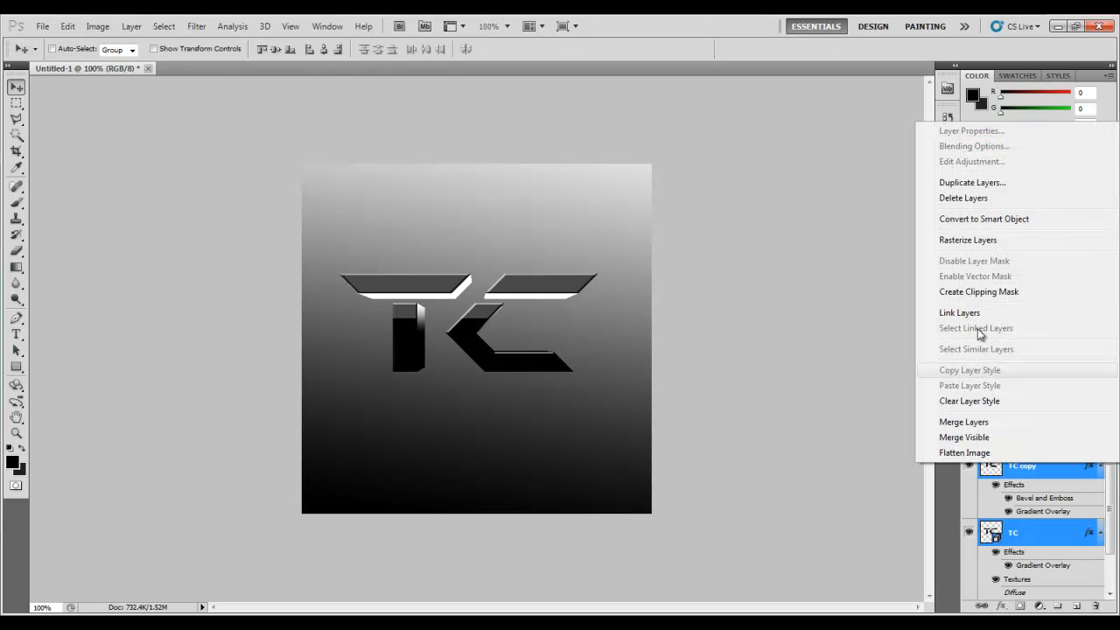
left_click(972, 182)
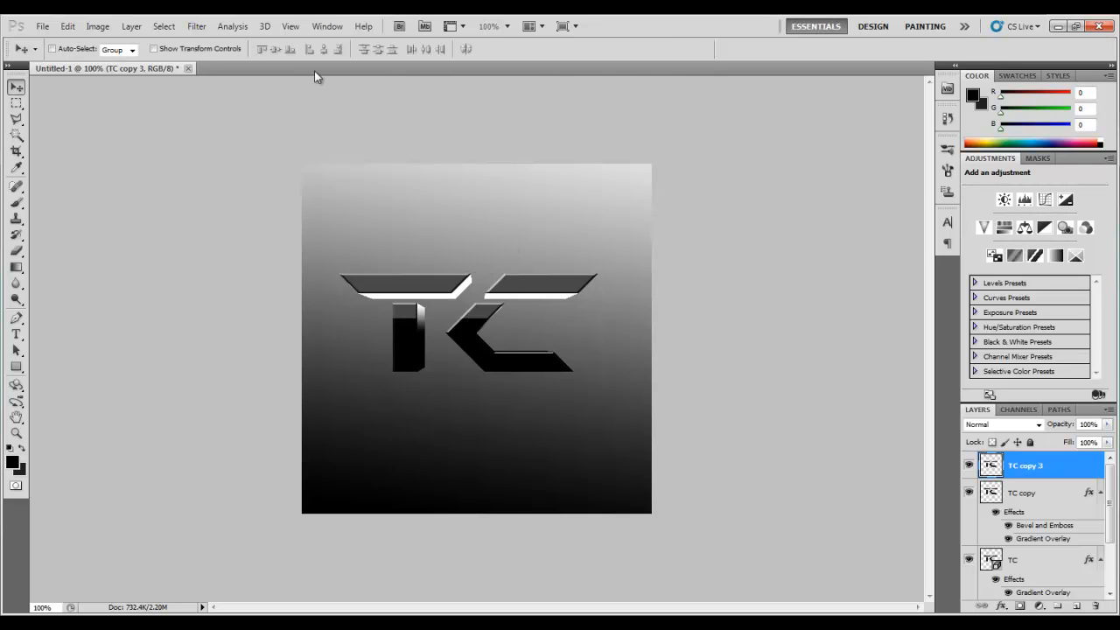
left_click(67, 25)
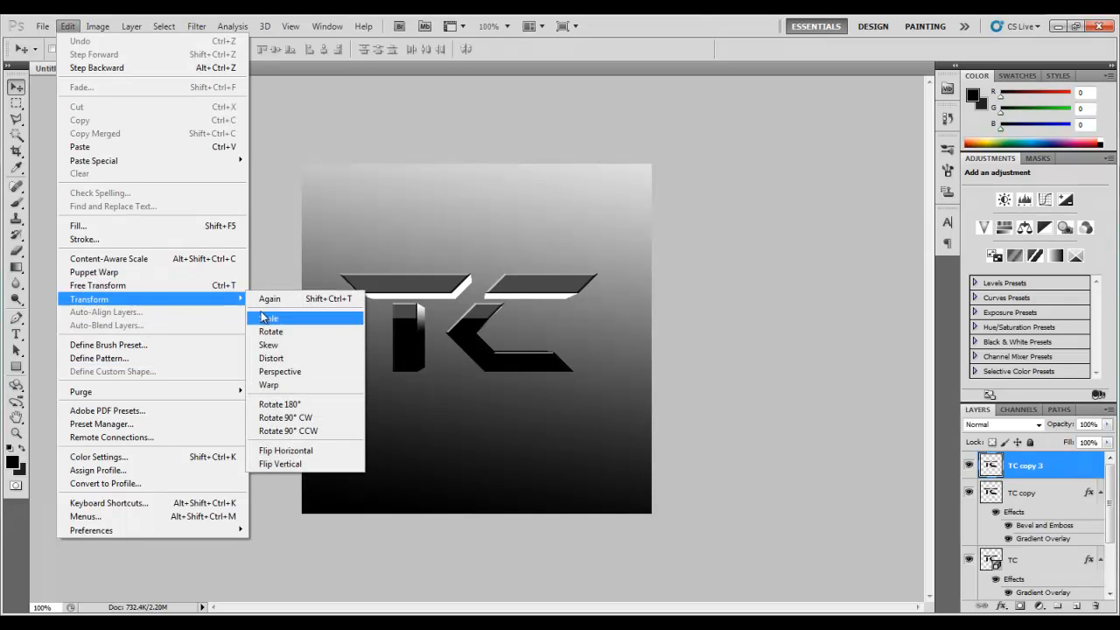
mouse_move(306, 464)
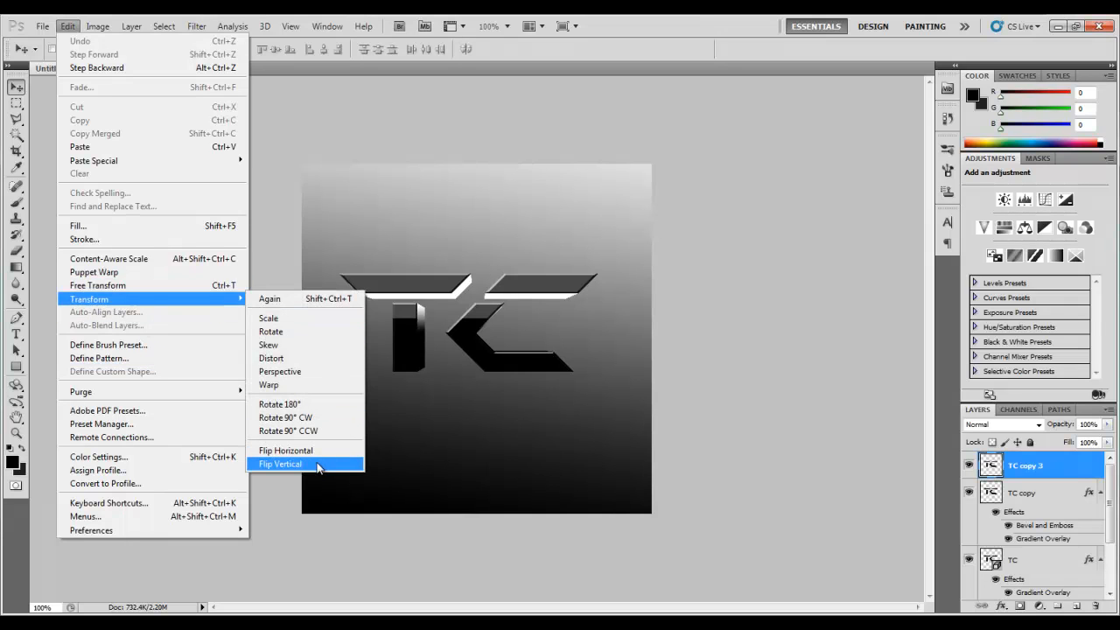
left_click(280, 463)
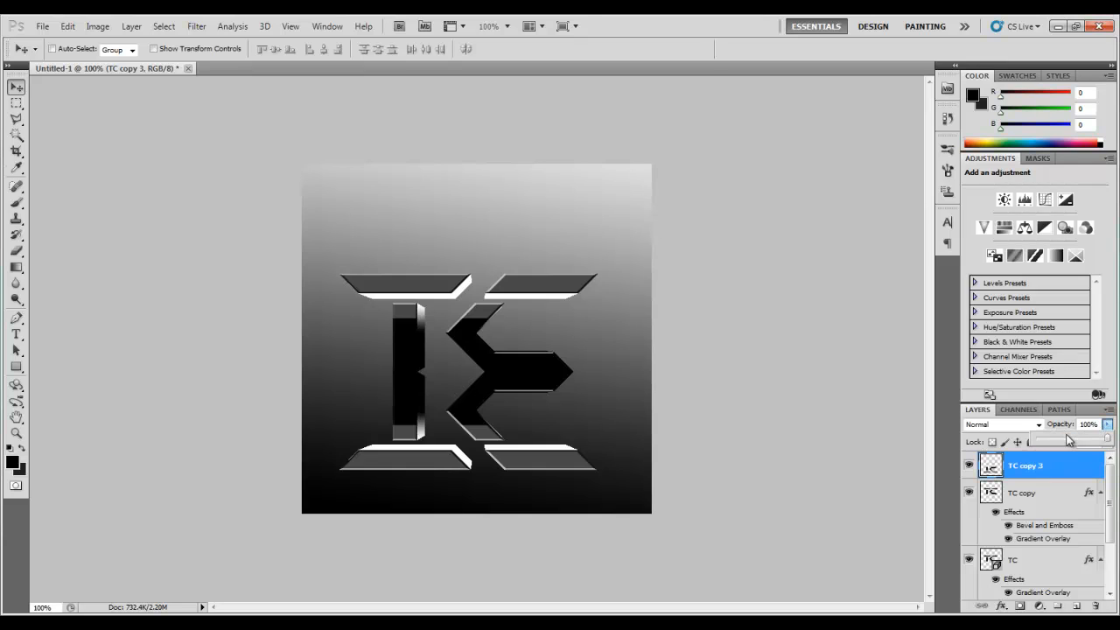
Lower the flipped TC copy 3 reflection to 36% opacity
left_click_drag(1103, 442, 1062, 442)
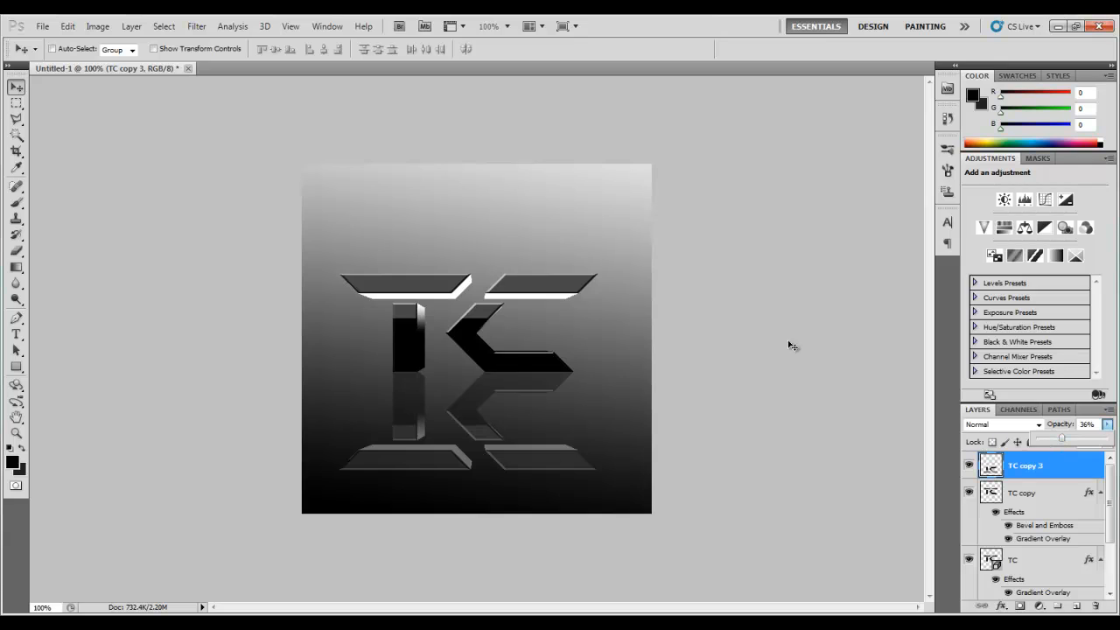
mouse_move(598, 381)
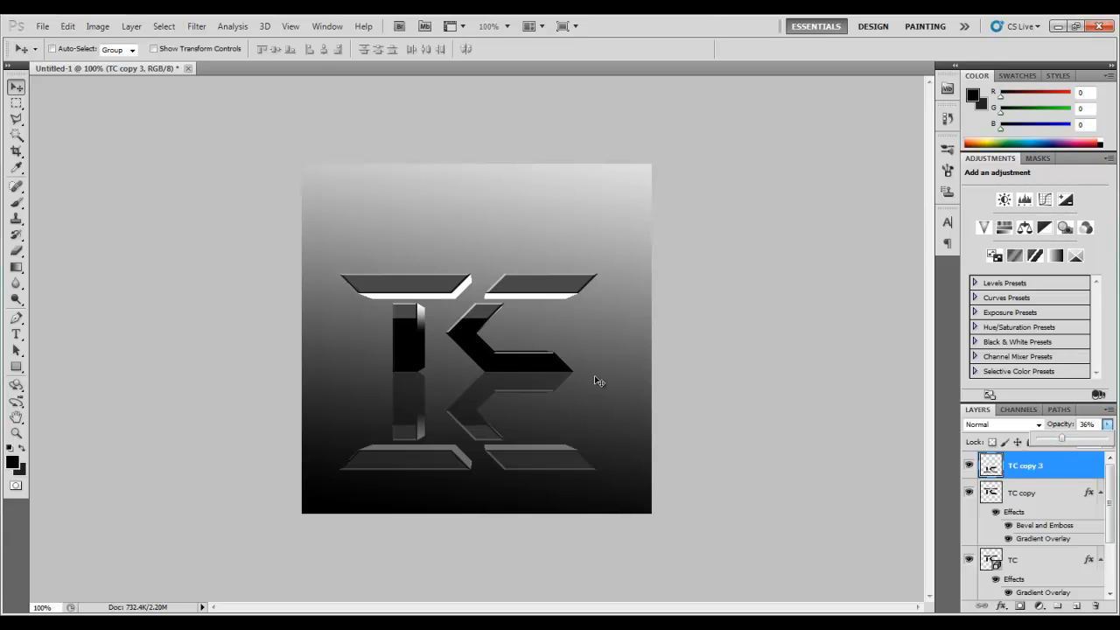
mouse_move(567, 428)
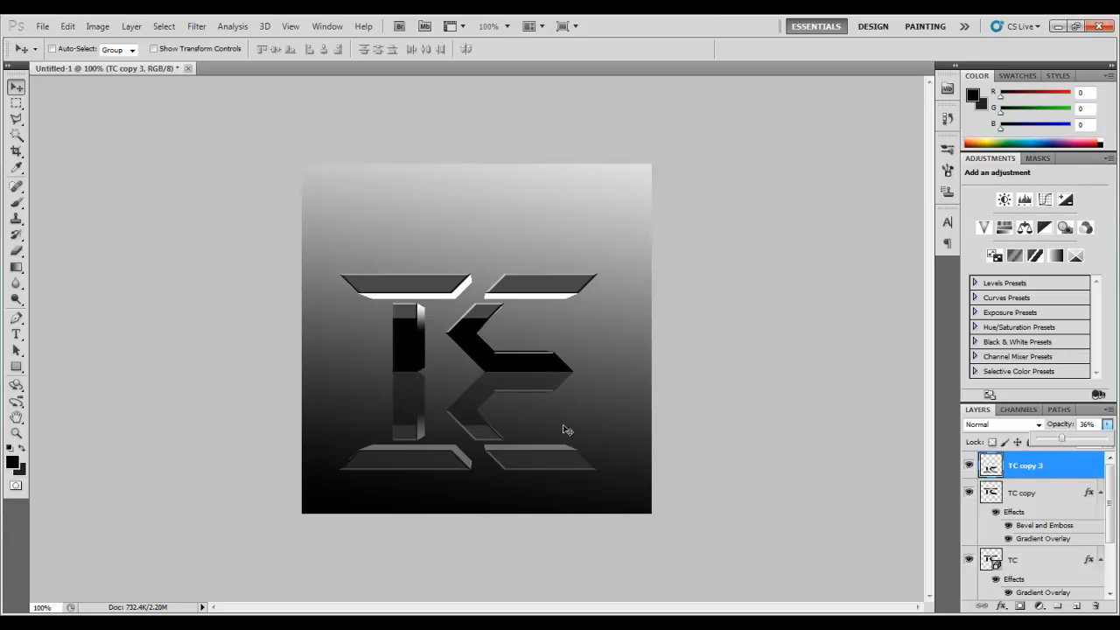
mouse_move(473, 320)
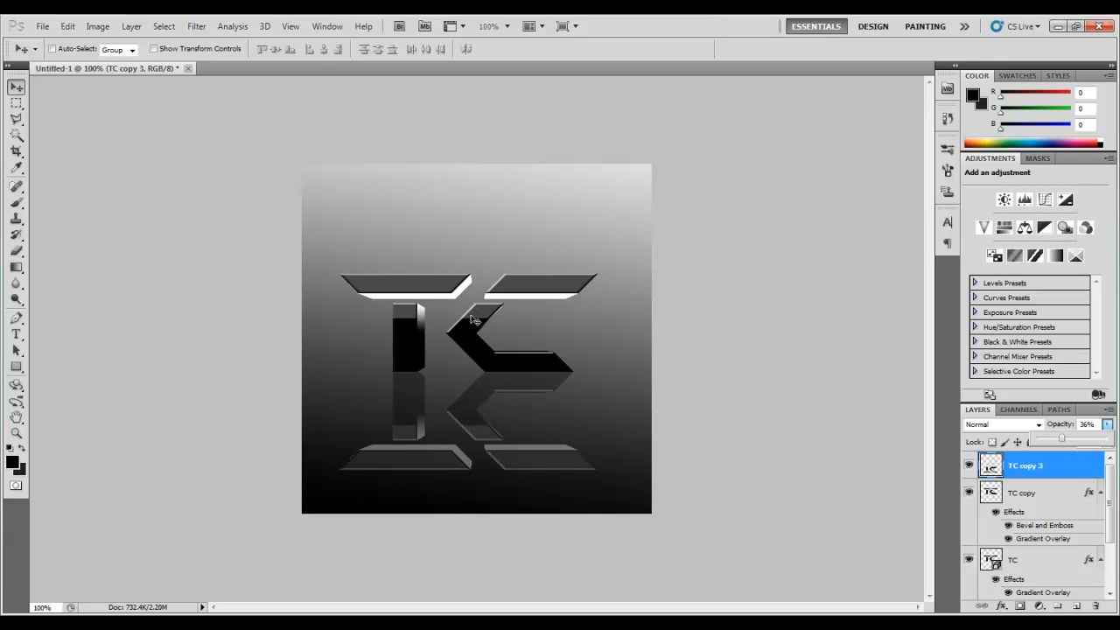
mouse_move(429, 319)
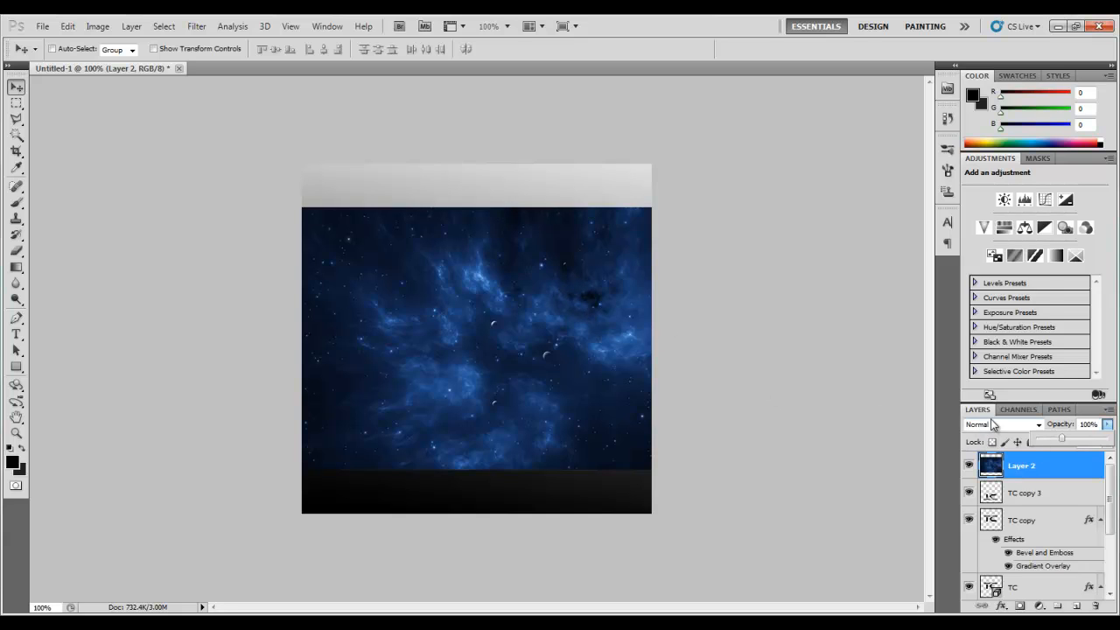
Blend the nebula Layer 2 as Overlay and scale it across the canvas
left_click(1002, 424)
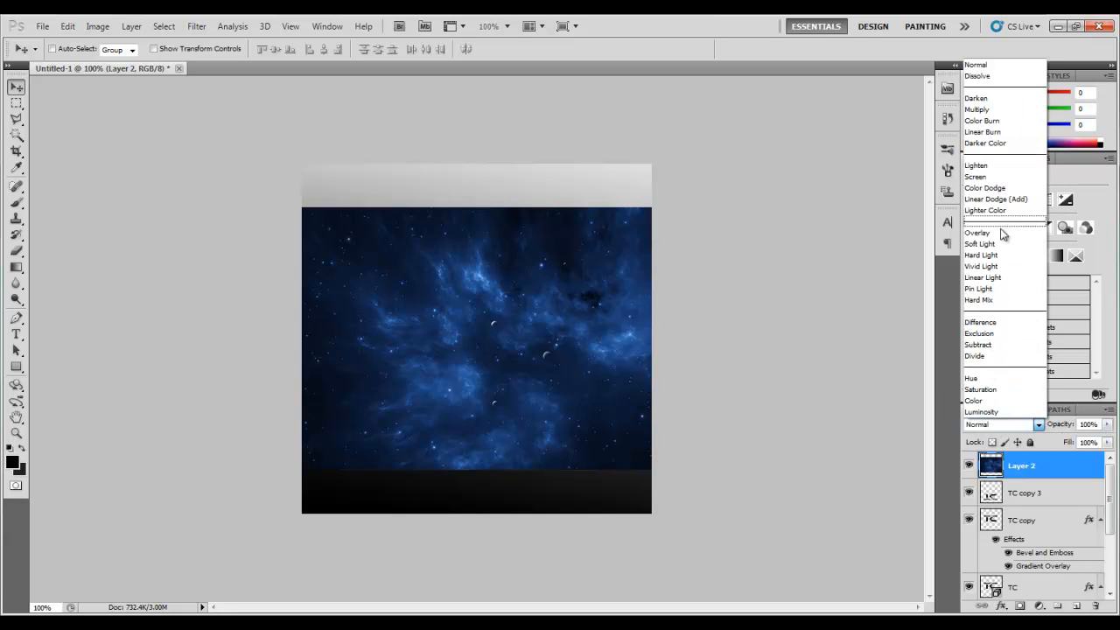
left_click(976, 231)
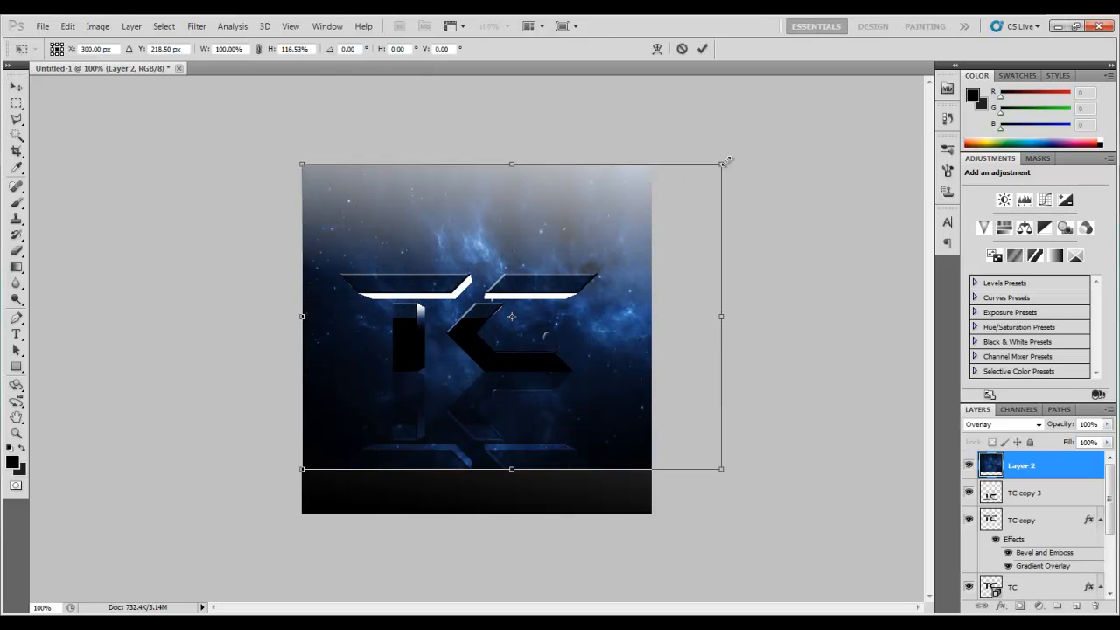
left_click_drag(720, 316, 652, 317)
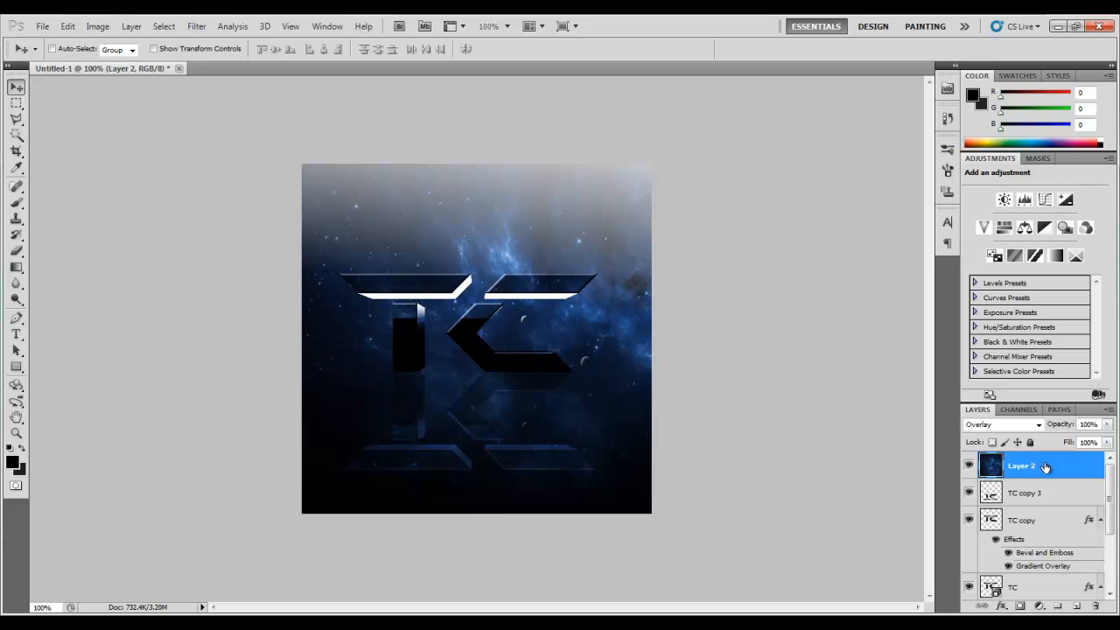
mouse_move(836, 391)
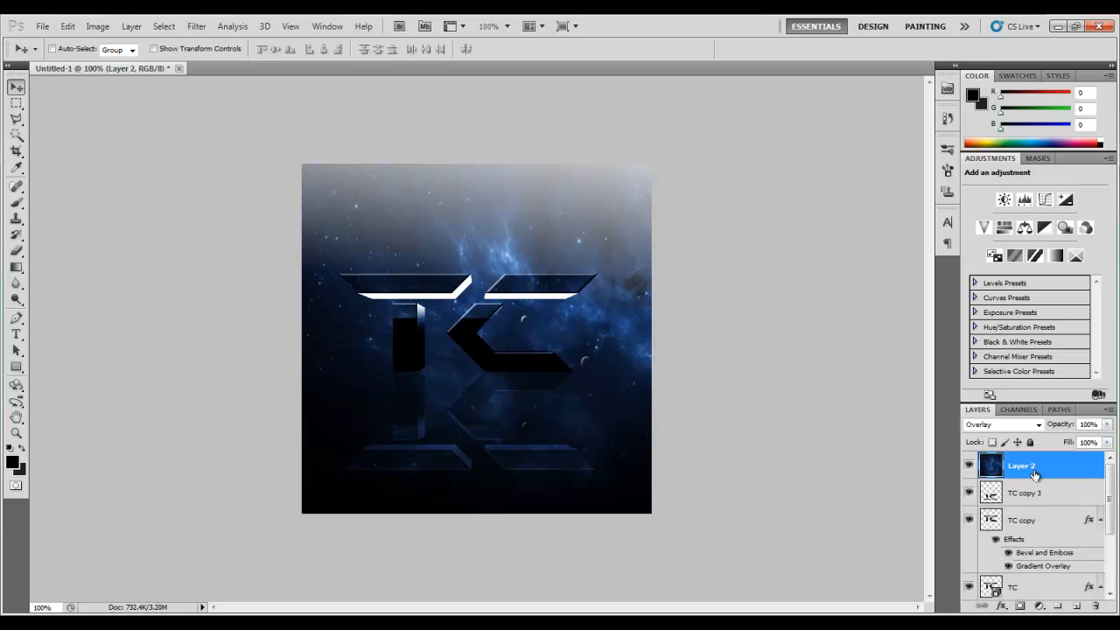
Try Linear Dodge, Lighter Color and Pin Light, settling the nebula on Hard Light blending
left_click(1002, 425)
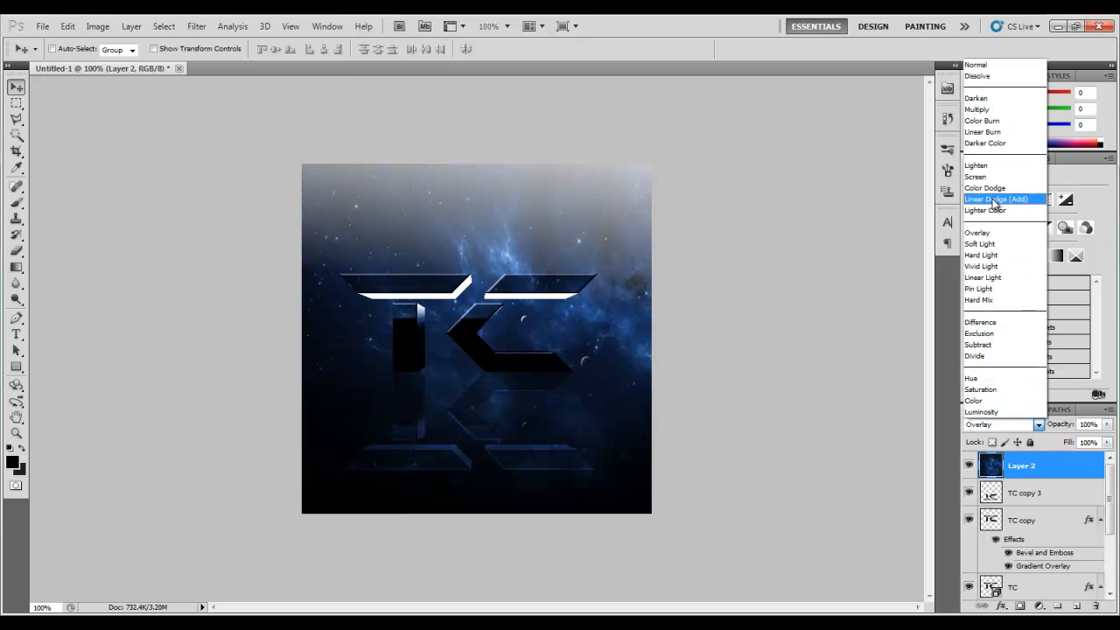
left_click(996, 199)
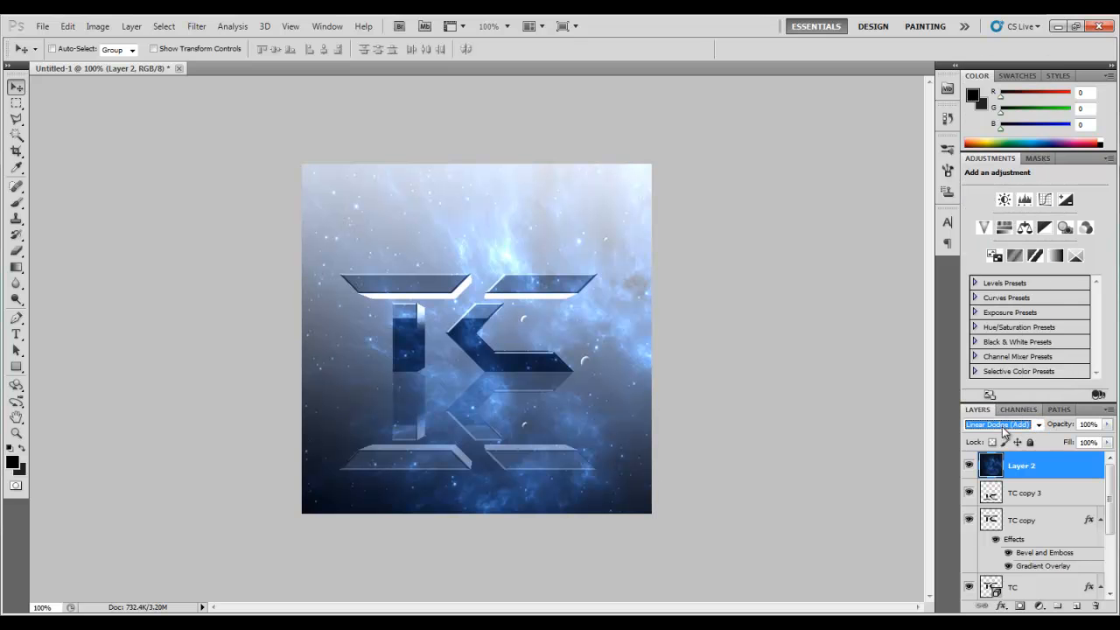
left_click(1002, 425)
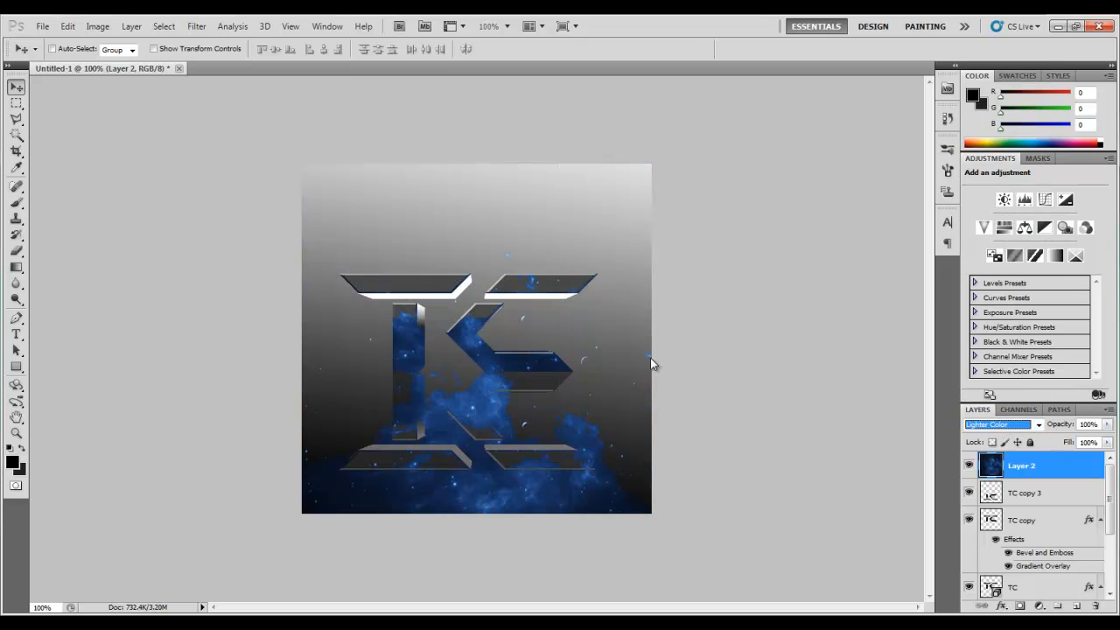
left_click(997, 425)
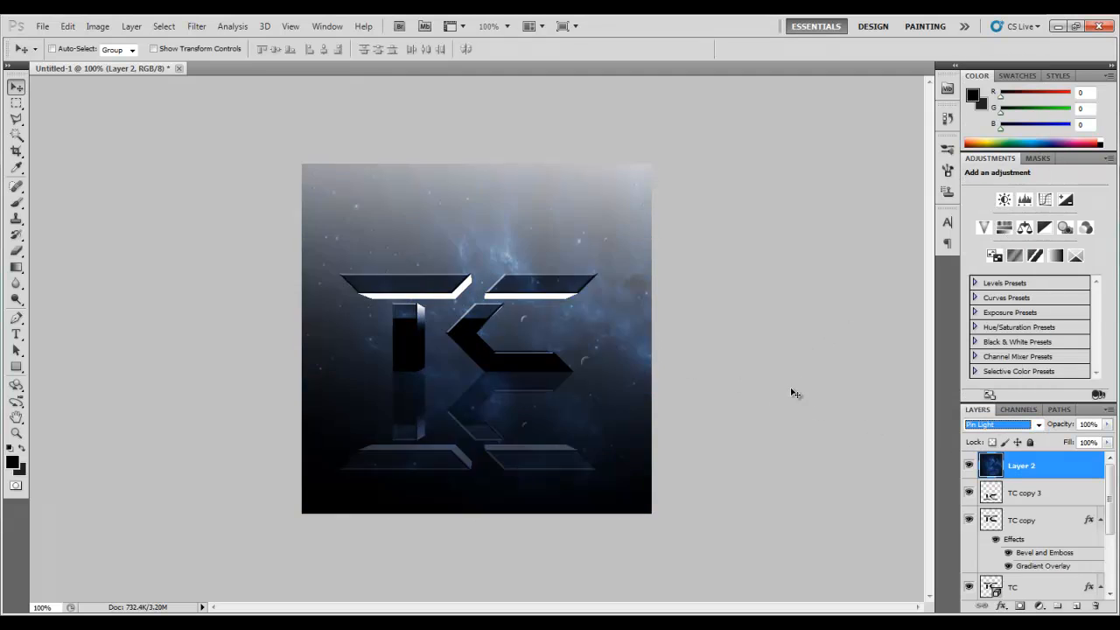
left_click(1002, 425)
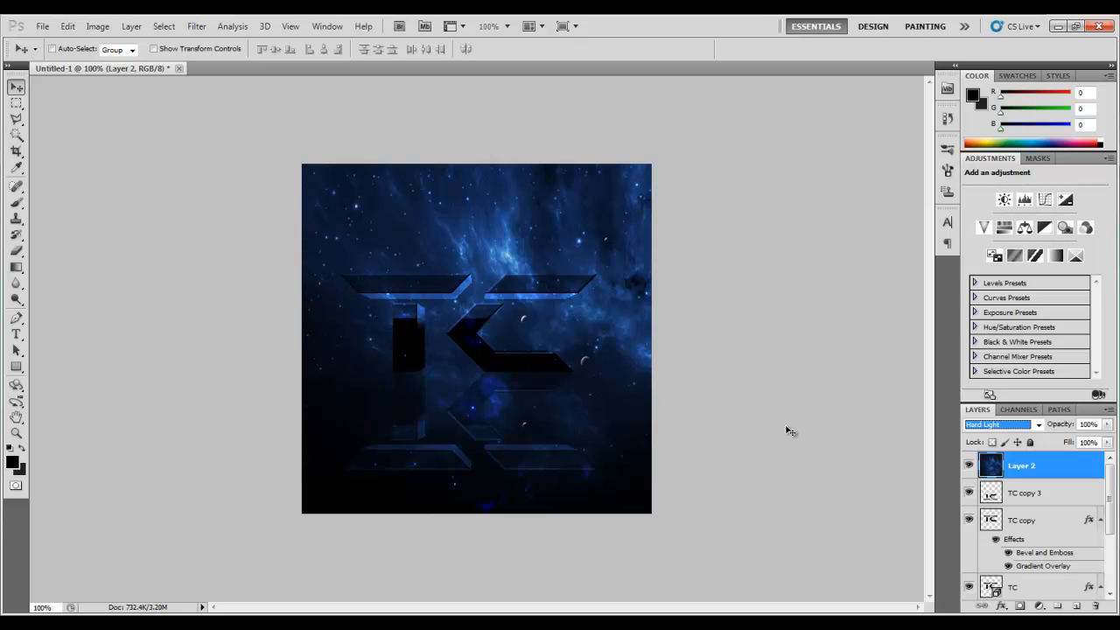
mouse_move(844, 434)
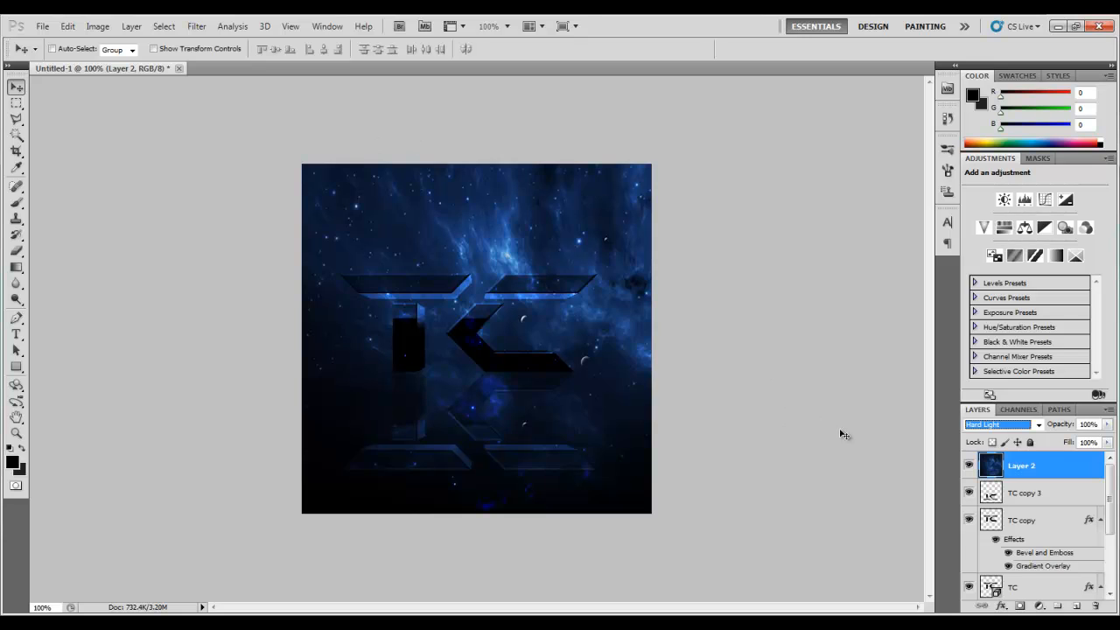